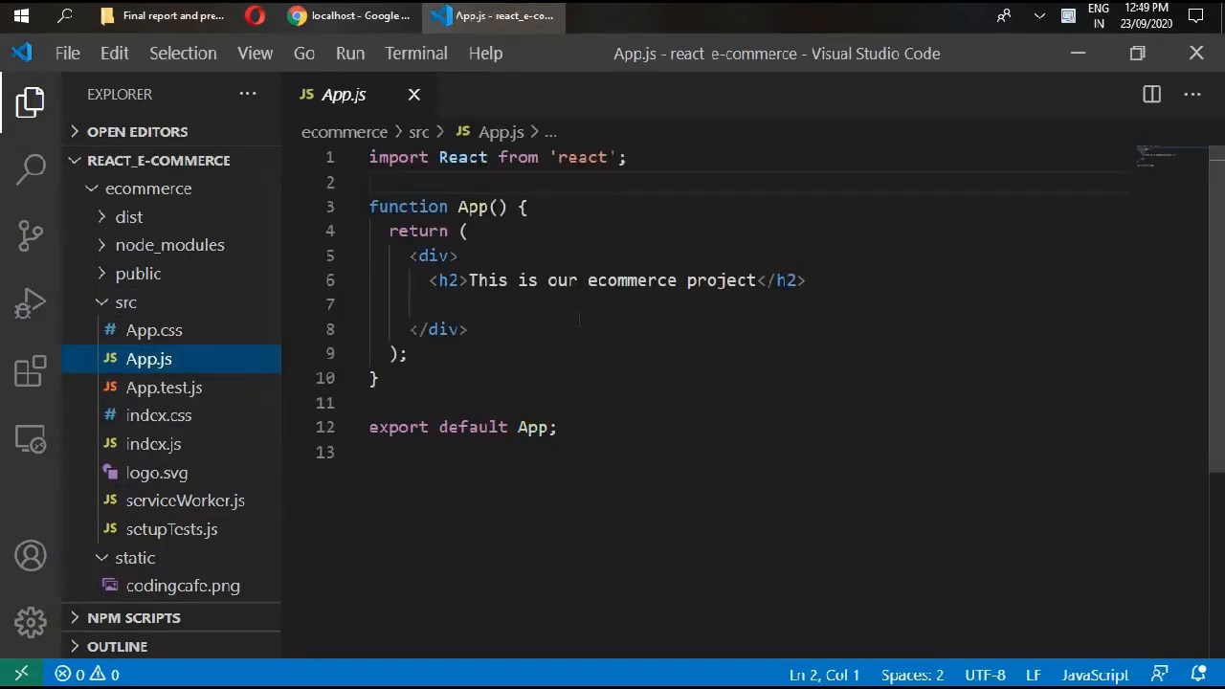
Review index.js and the index.html template, checking the container element id in each.
left_click(153, 445)
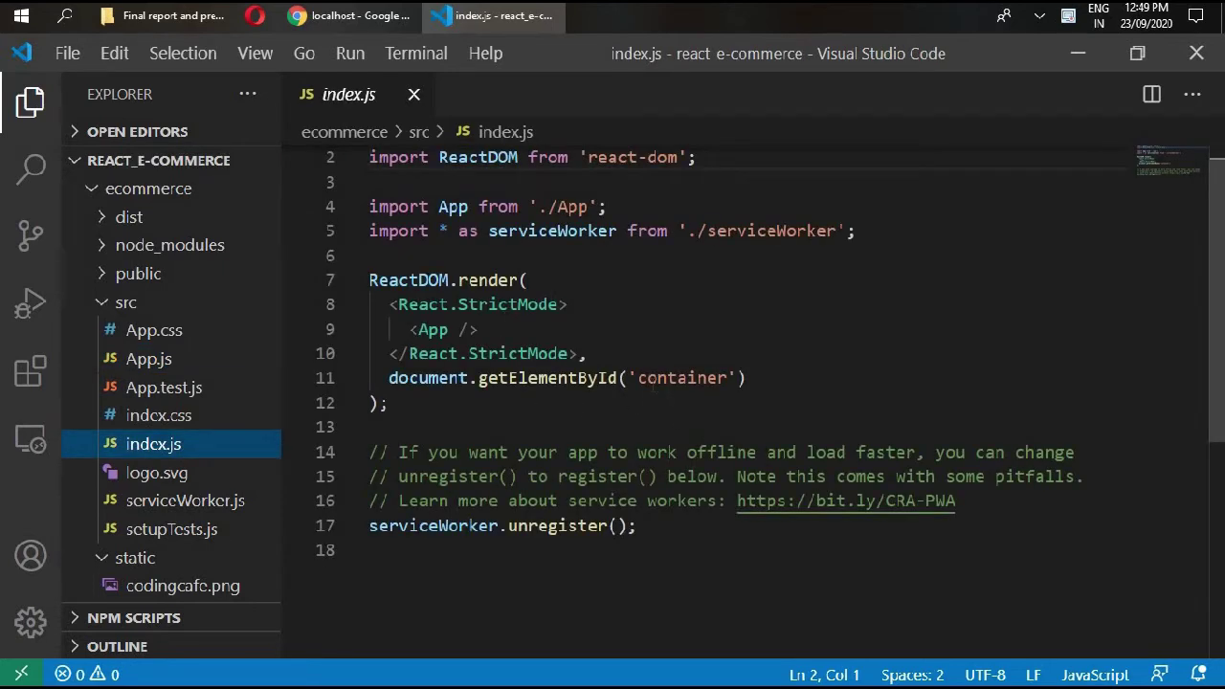
double_click(682, 379)
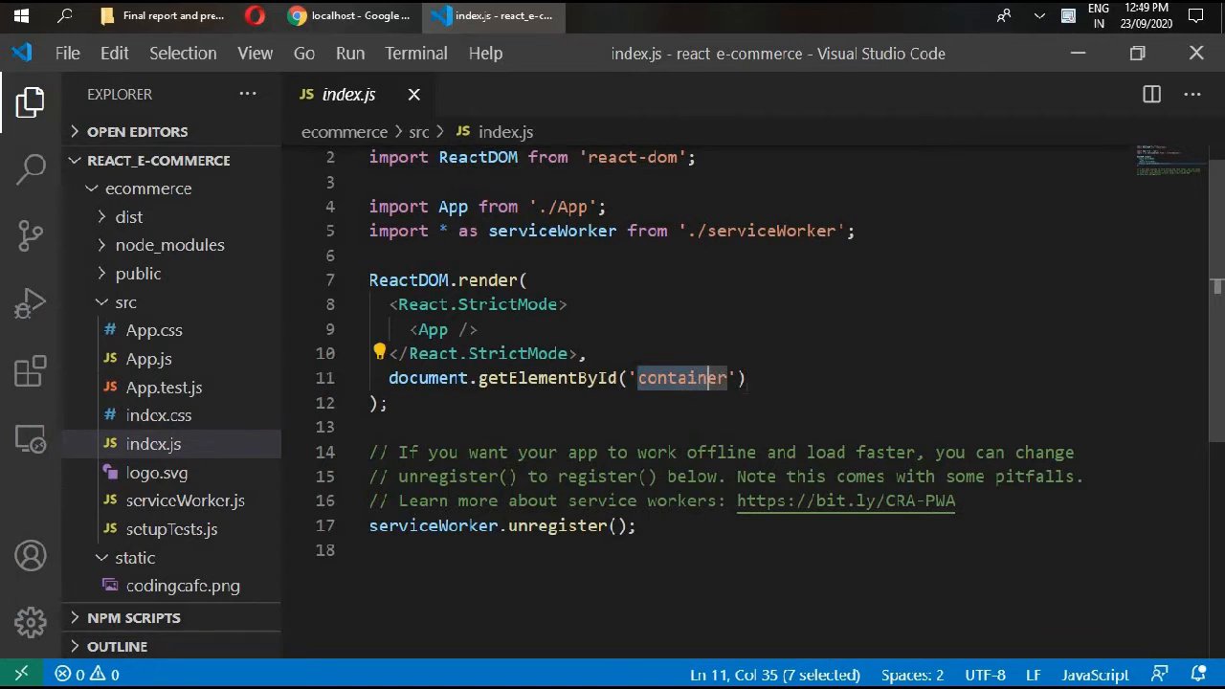
mouse_move(211, 400)
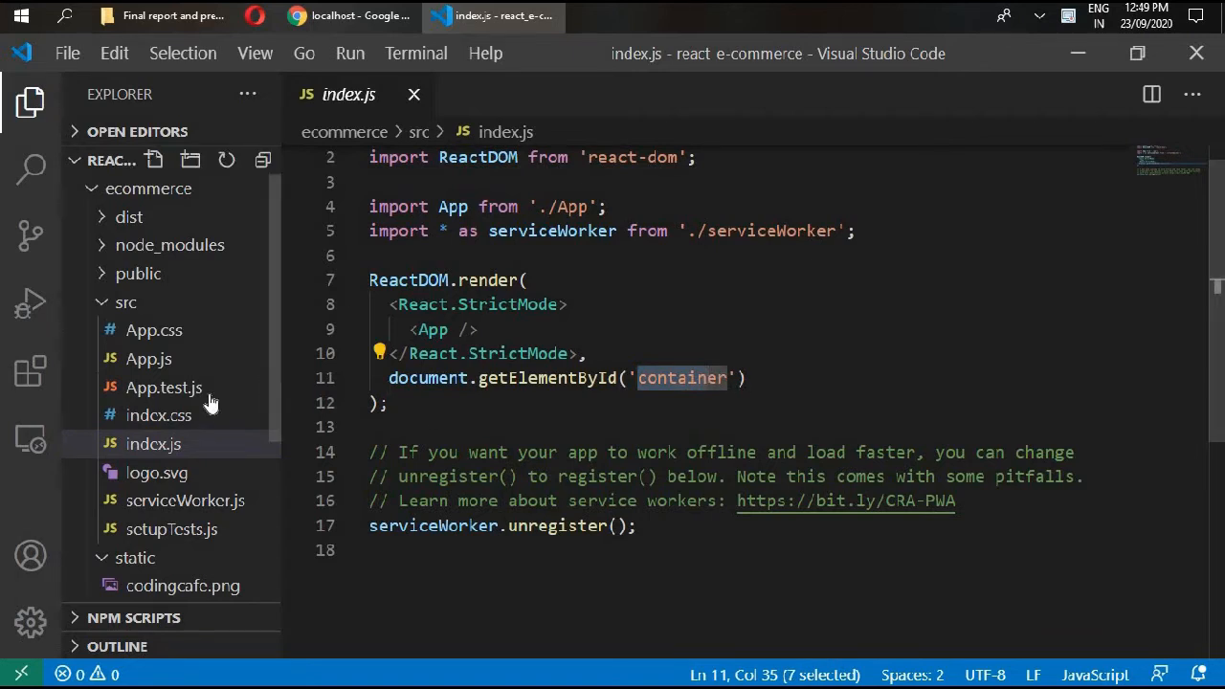
left_click(153, 418)
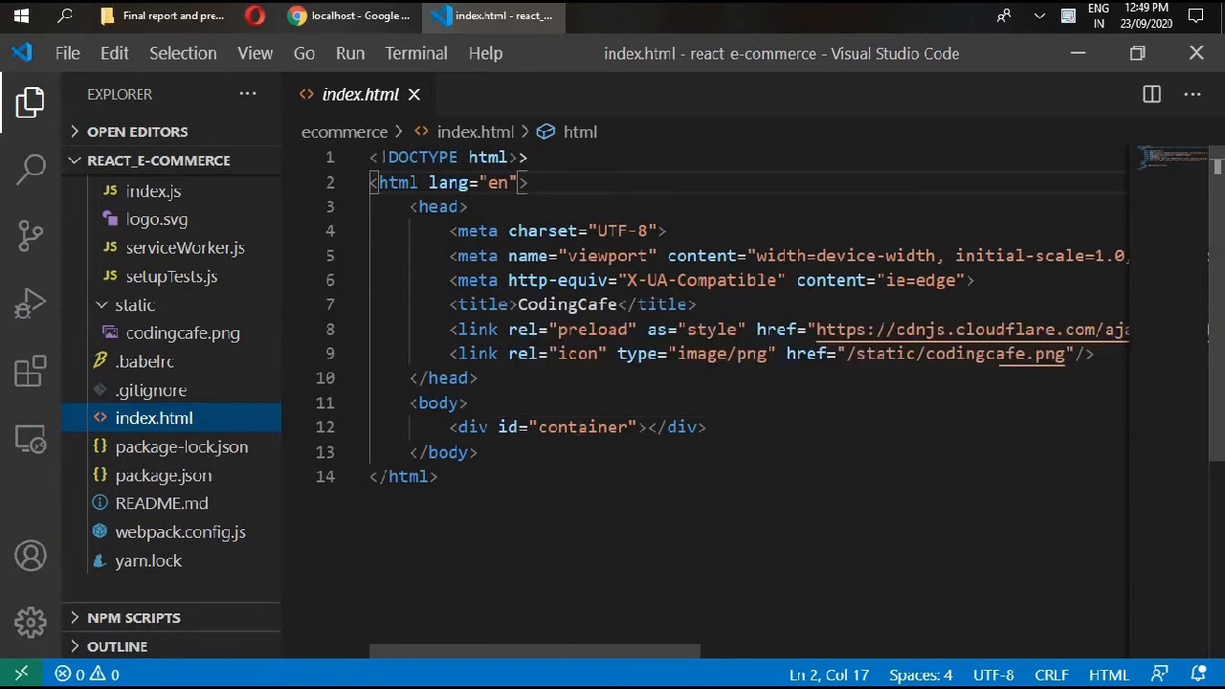
double_click(582, 427)
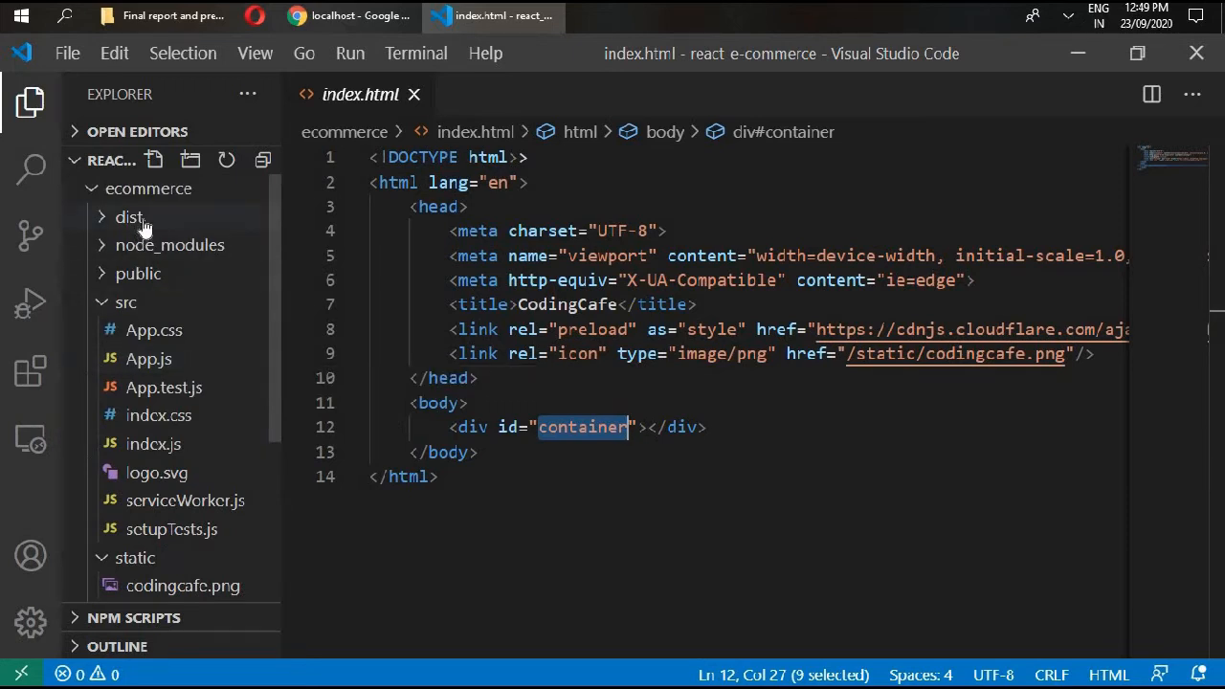
Glance into the dist build-output folder and collapse it again.
left_click(126, 216)
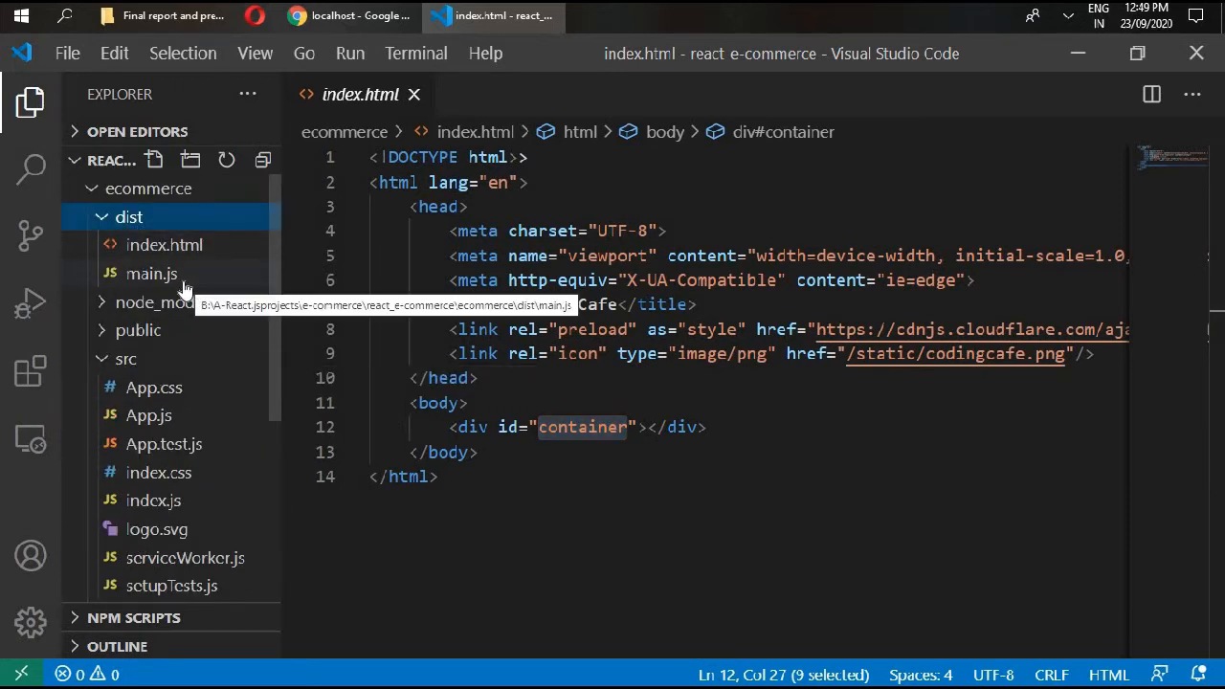
left_click(151, 272)
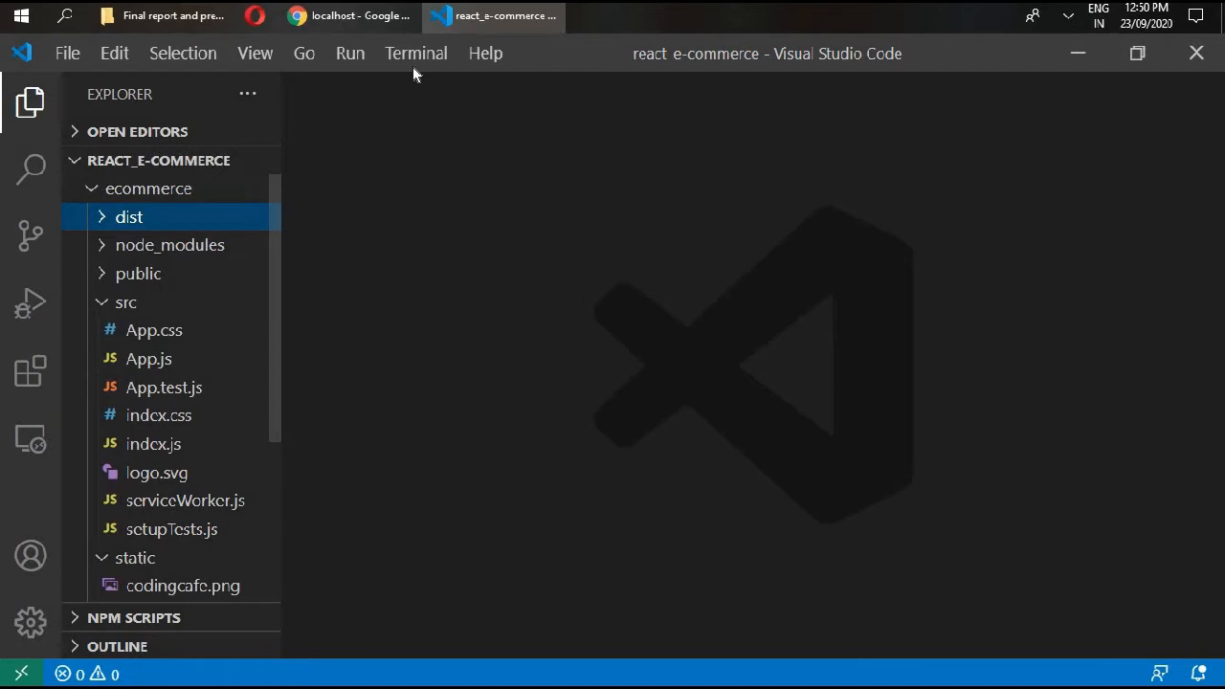
Run npm i webpack-dev-server --save-dev in a new terminal.
left_click(415, 53)
type("cd ecommerce")
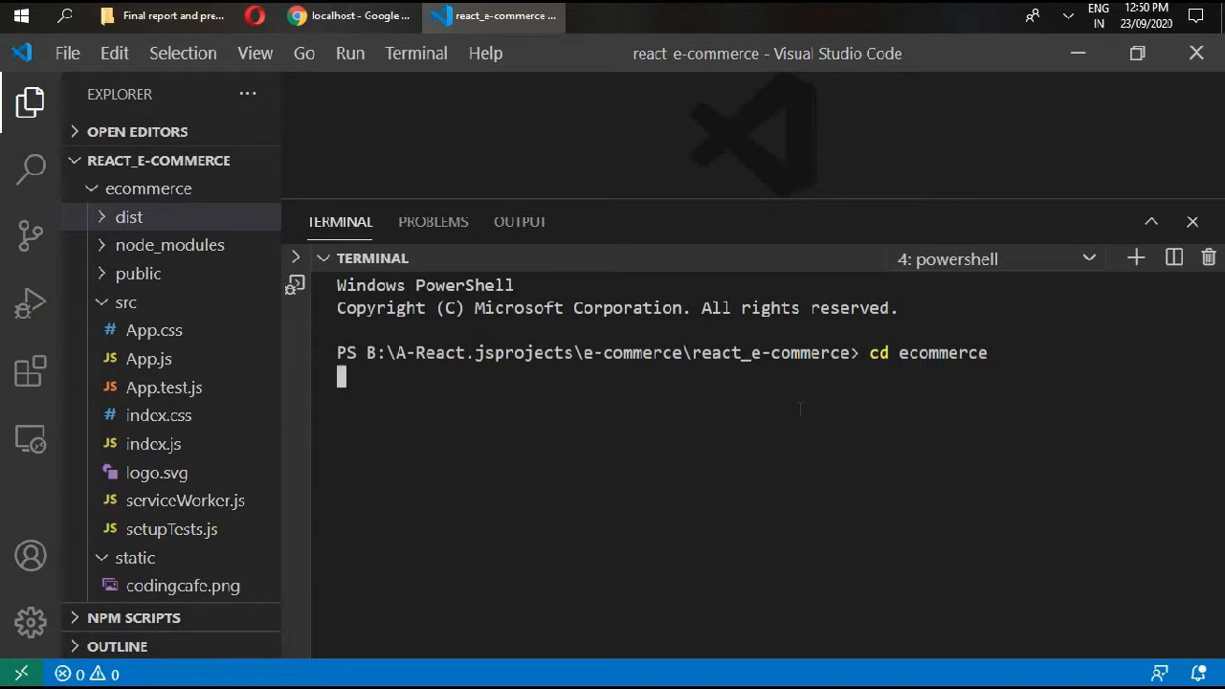
type("npm i web")
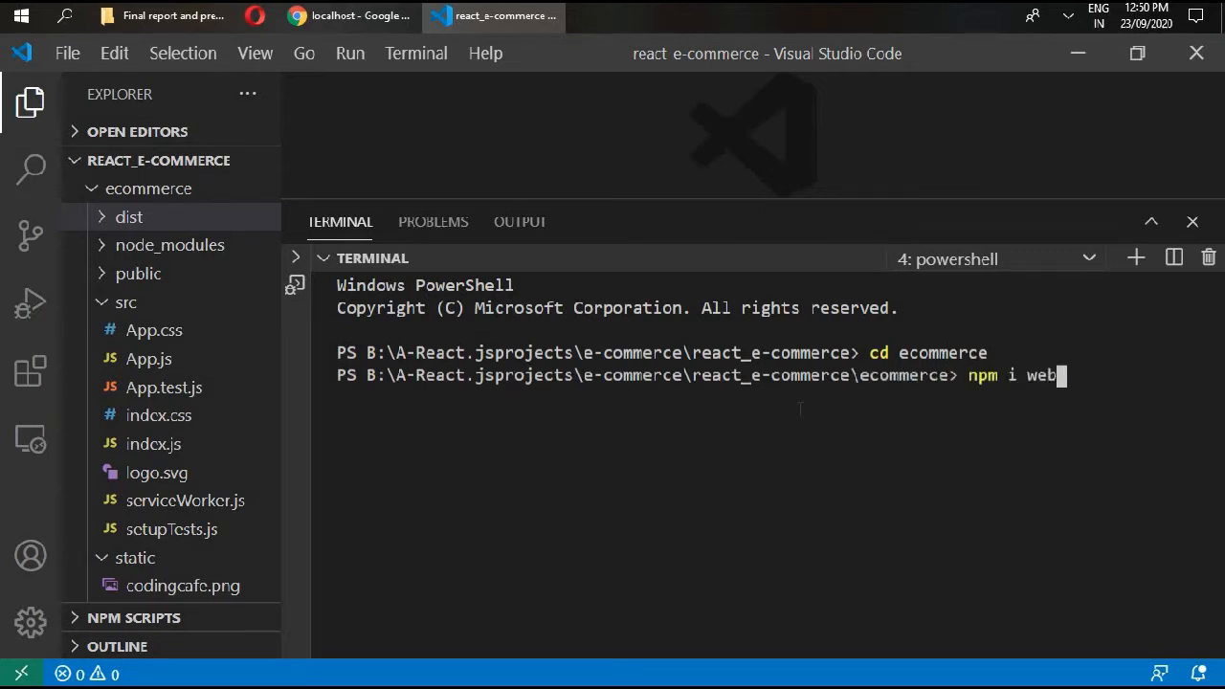
type("pack-dev-server")
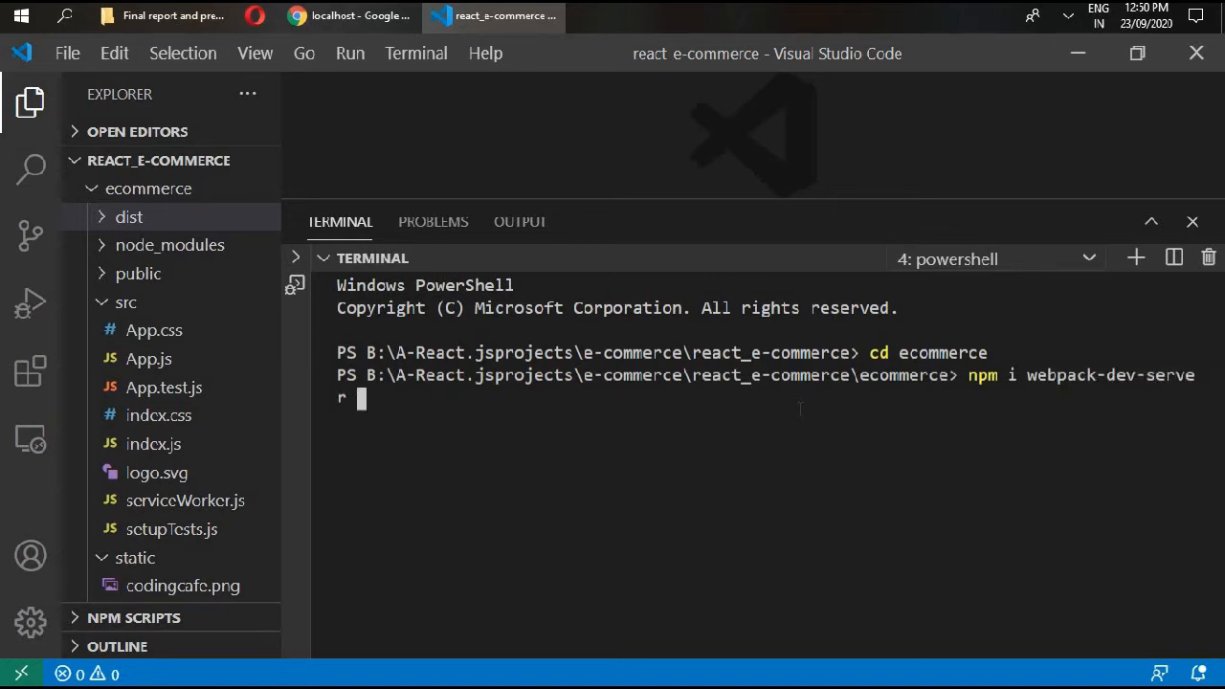
type("--save")
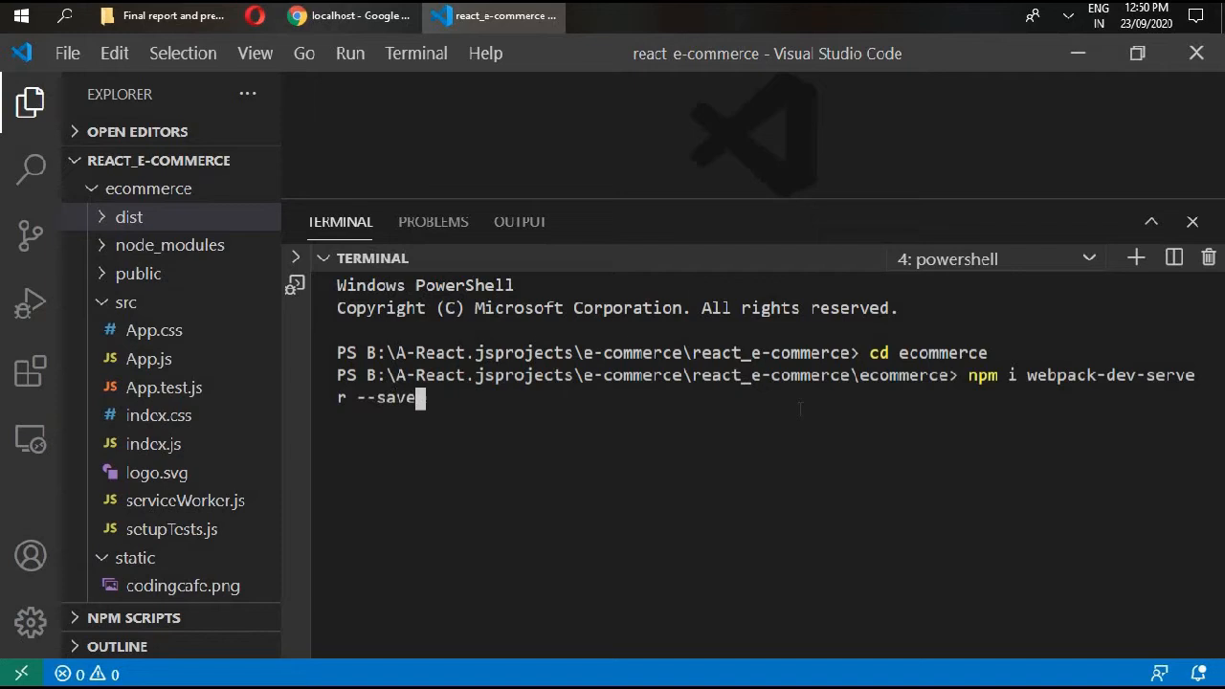
type("-dev")
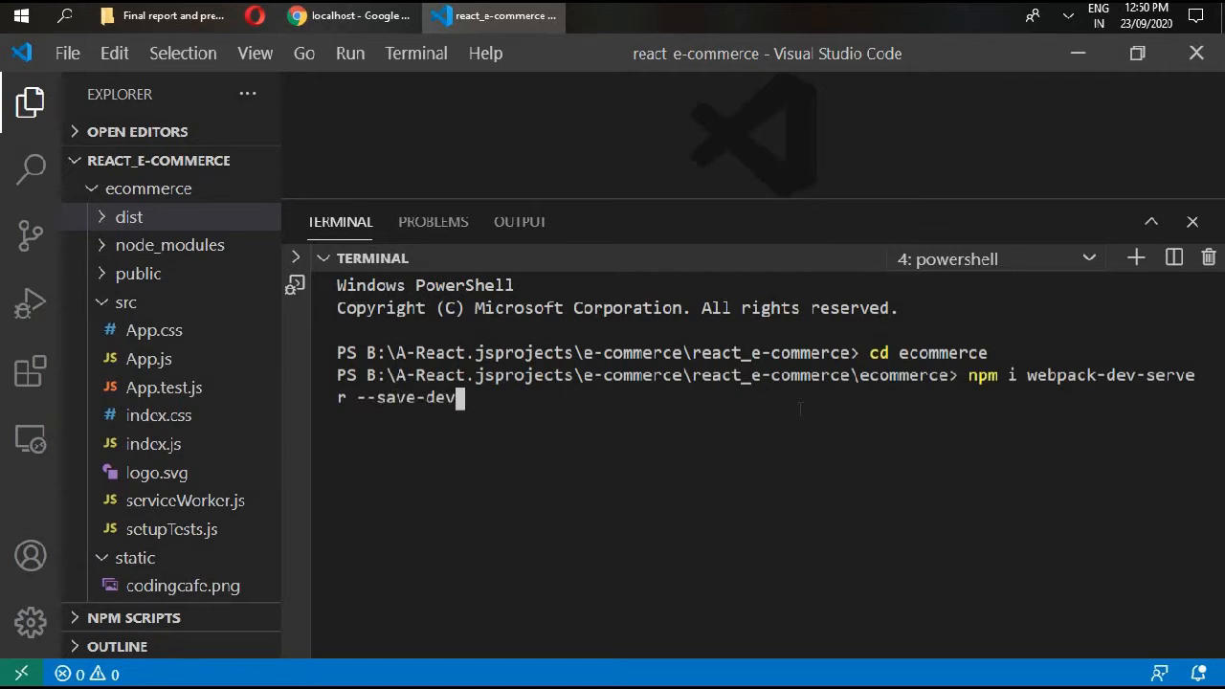
key("Enter")
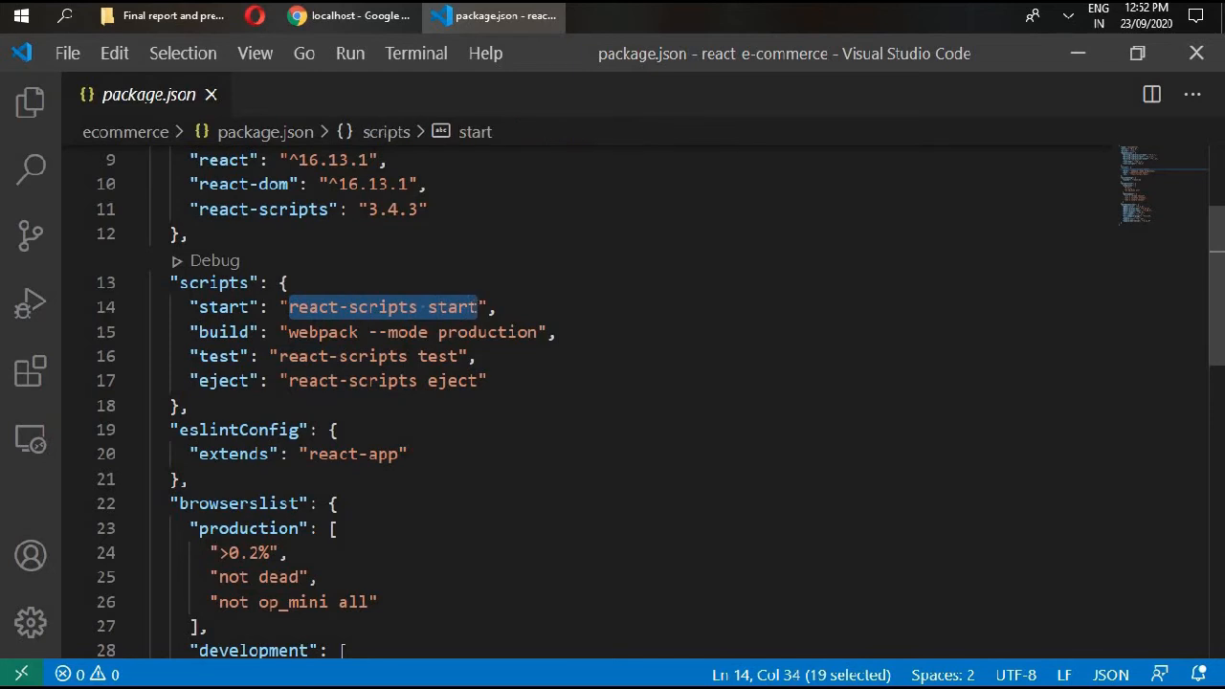
Replace the start script with "webpack-dev-server --open --mode development" and save package.json.
key("Delete")
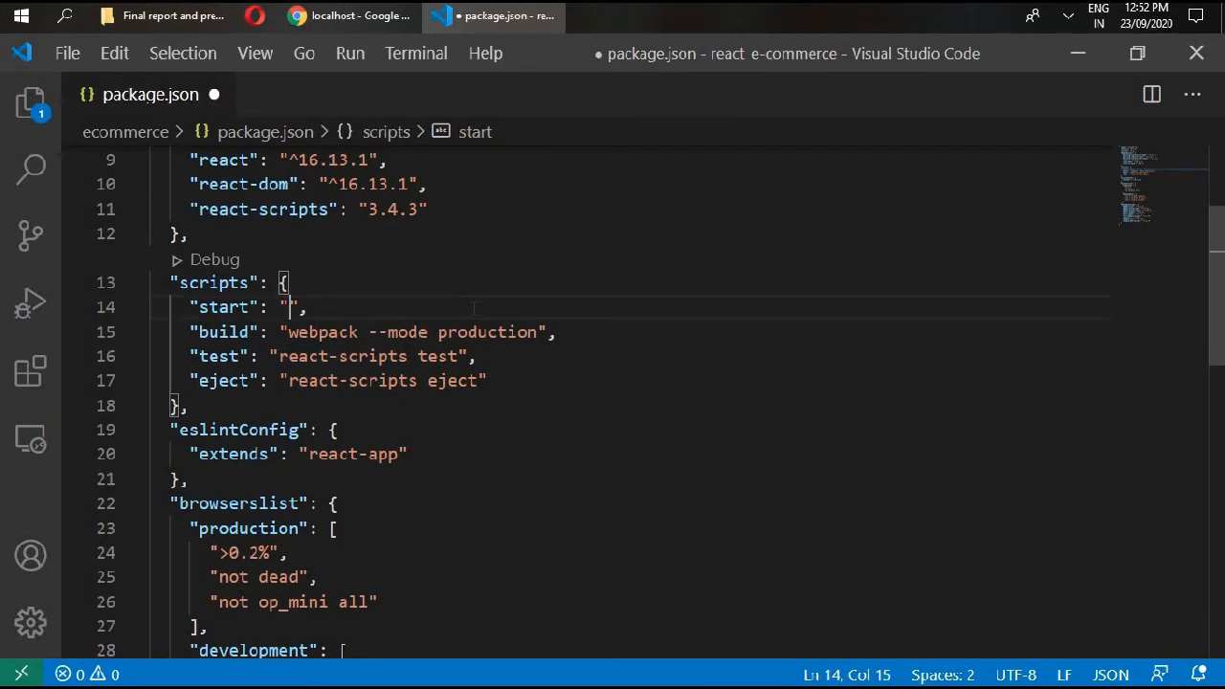
type("webpack")
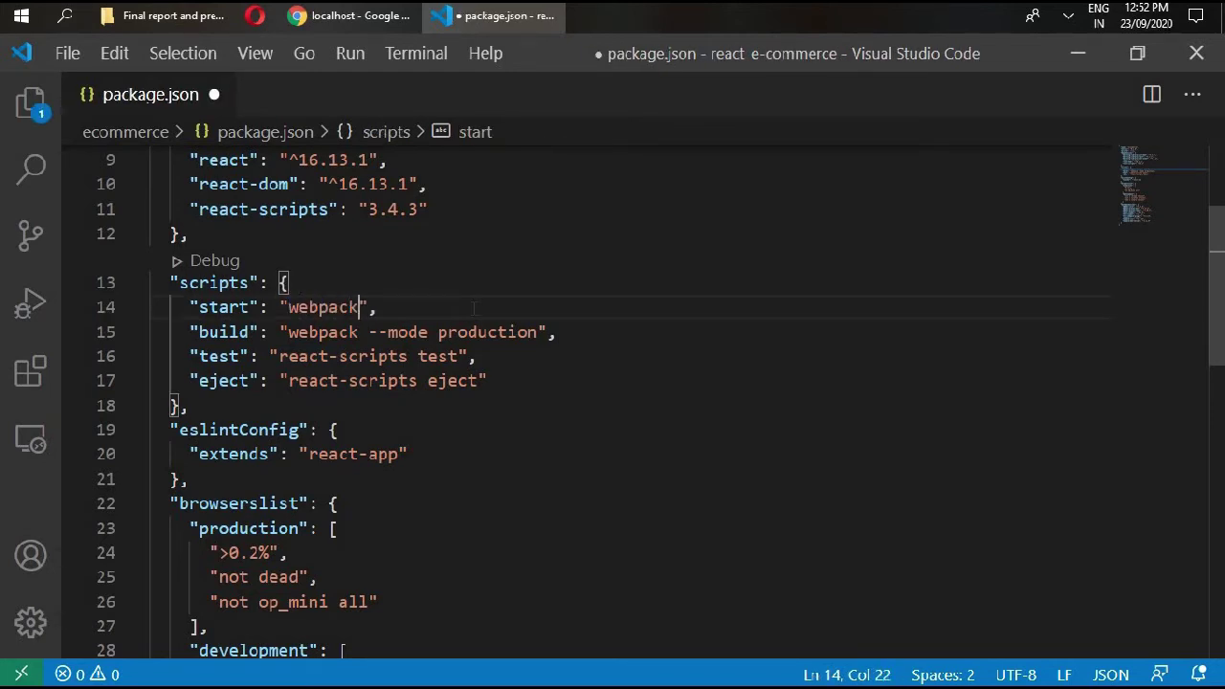
type("-s")
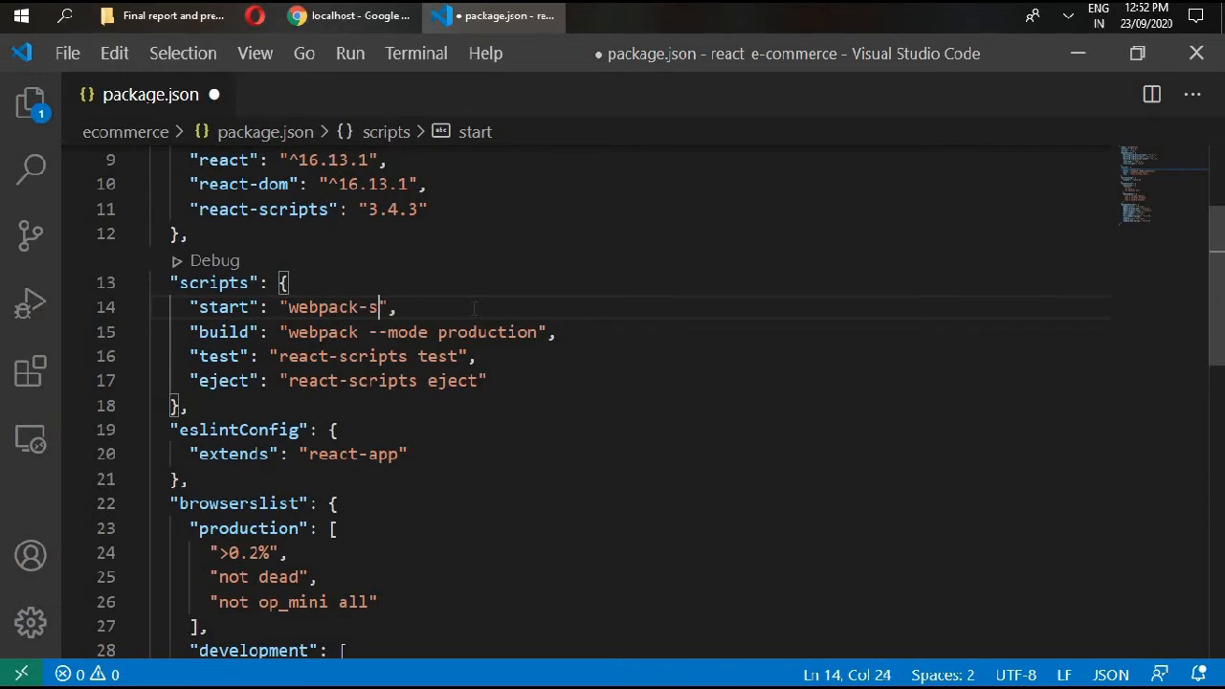
type("ev")
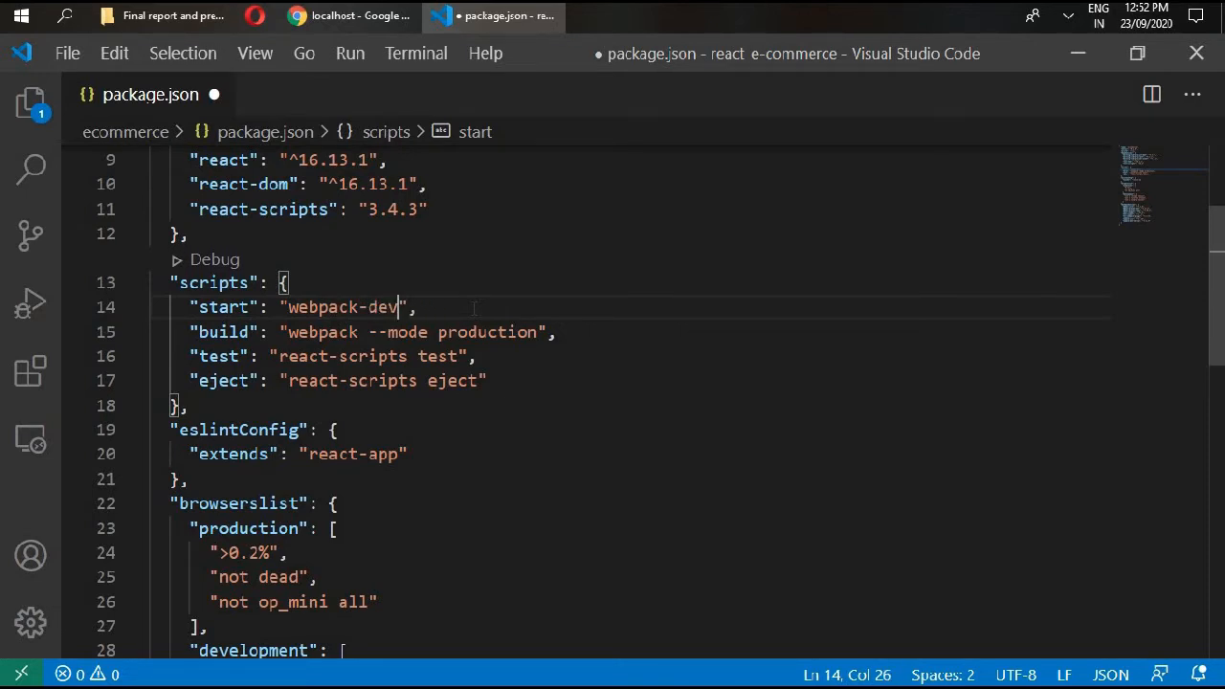
type("-server --")
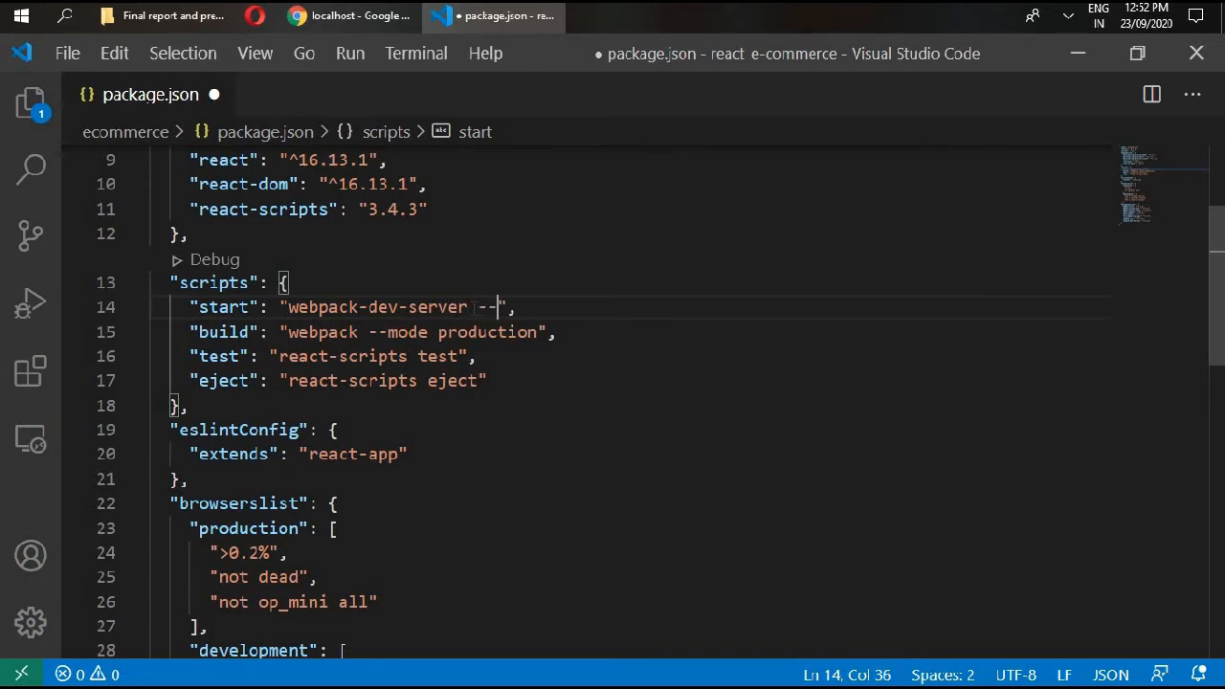
type("open --mode devel")
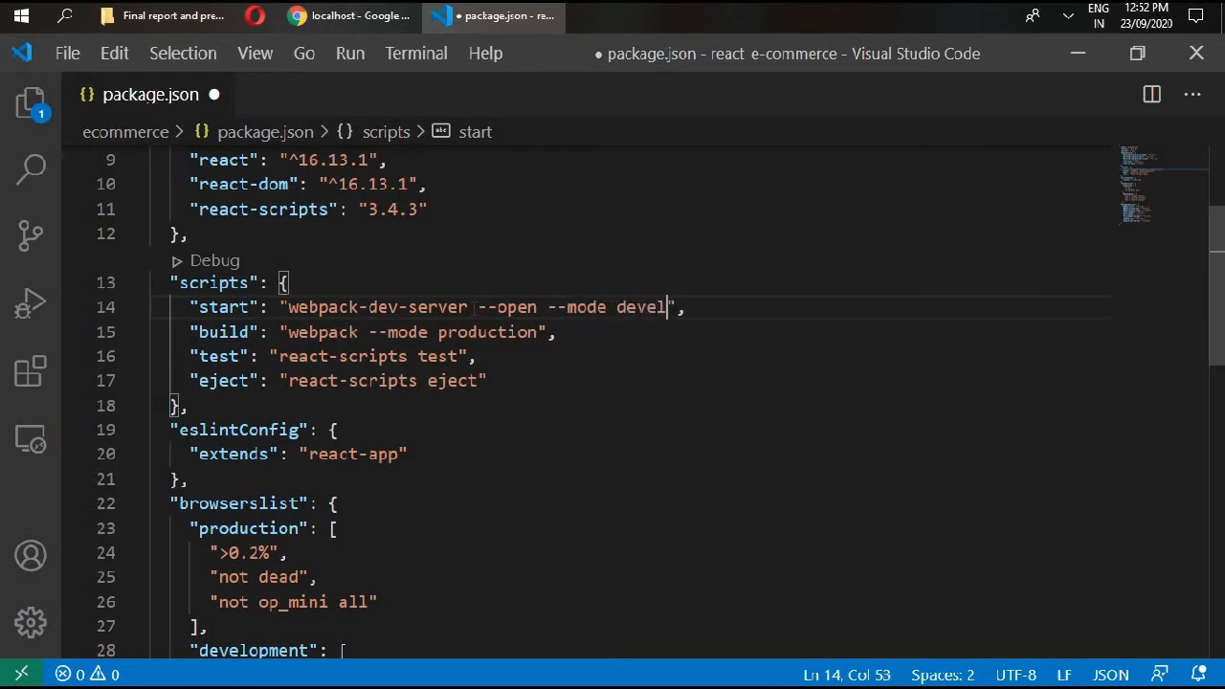
type("pm")
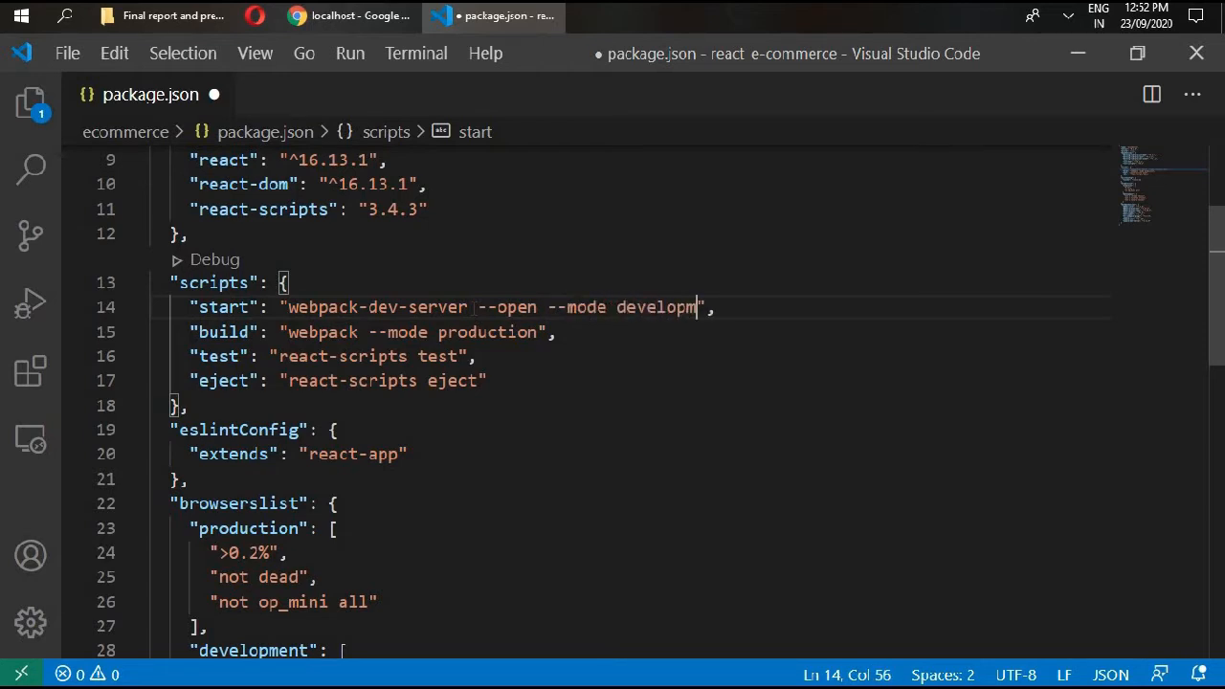
type("ent")
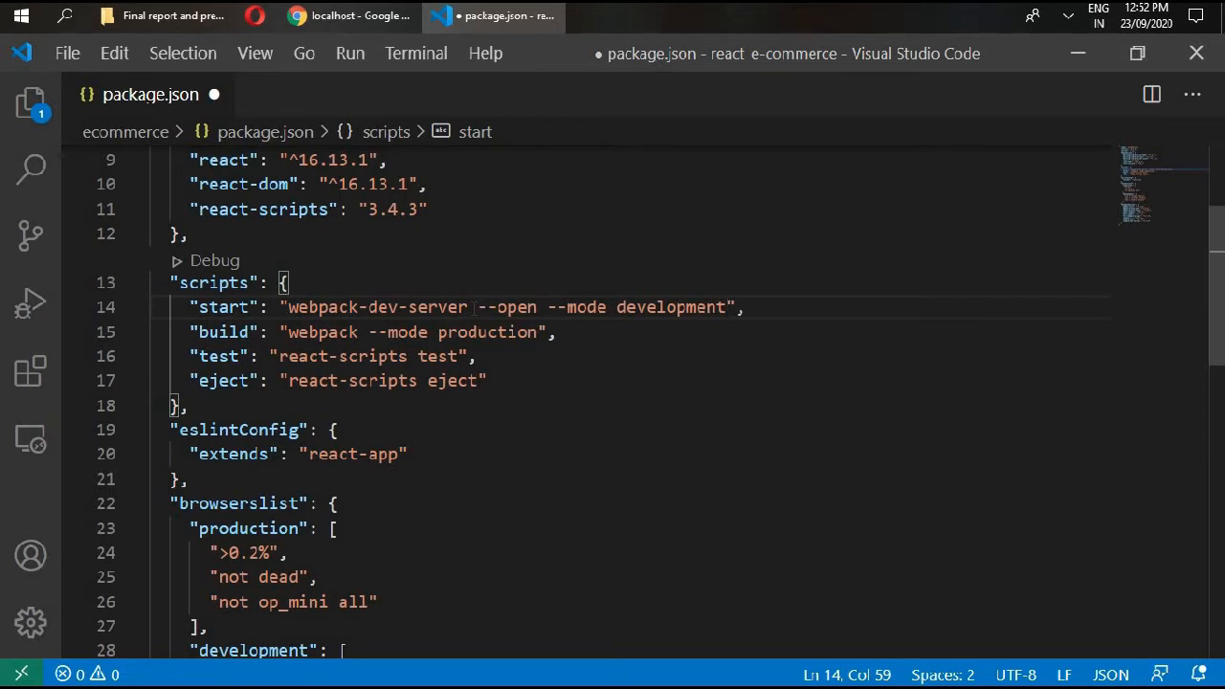
key("Ctrl+s")
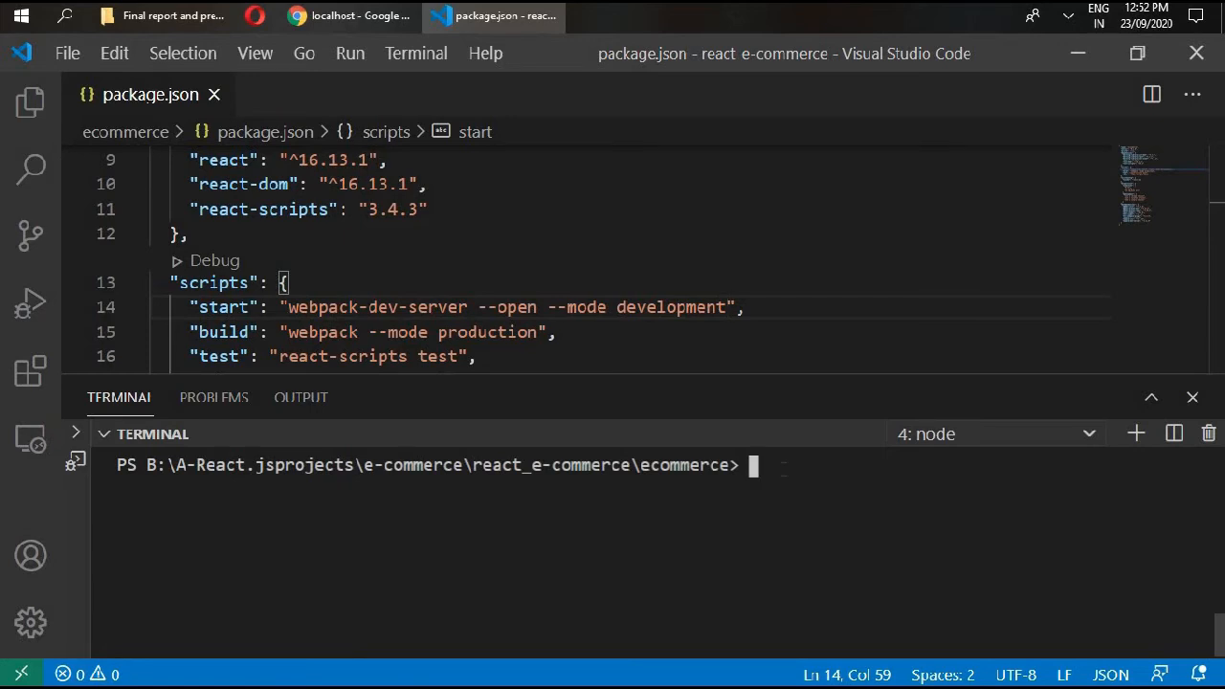
Run npm start, view the app on localhost in Chrome, and return to the editor.
type("npm start")
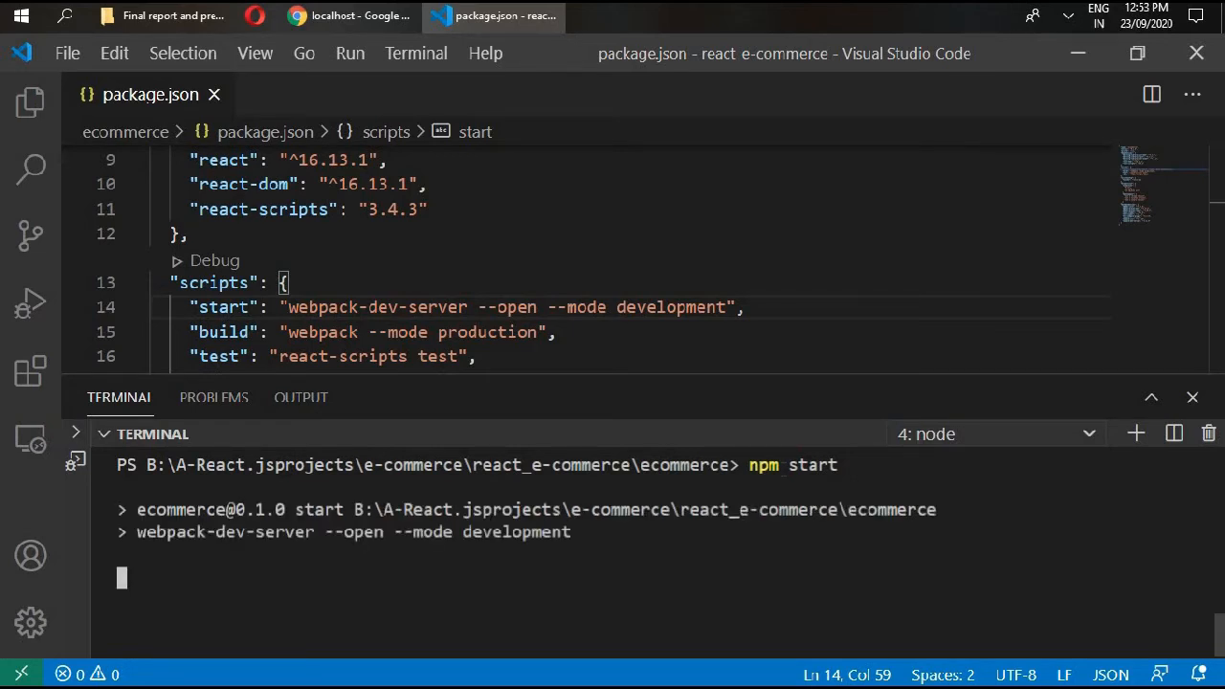
left_click(348, 16)
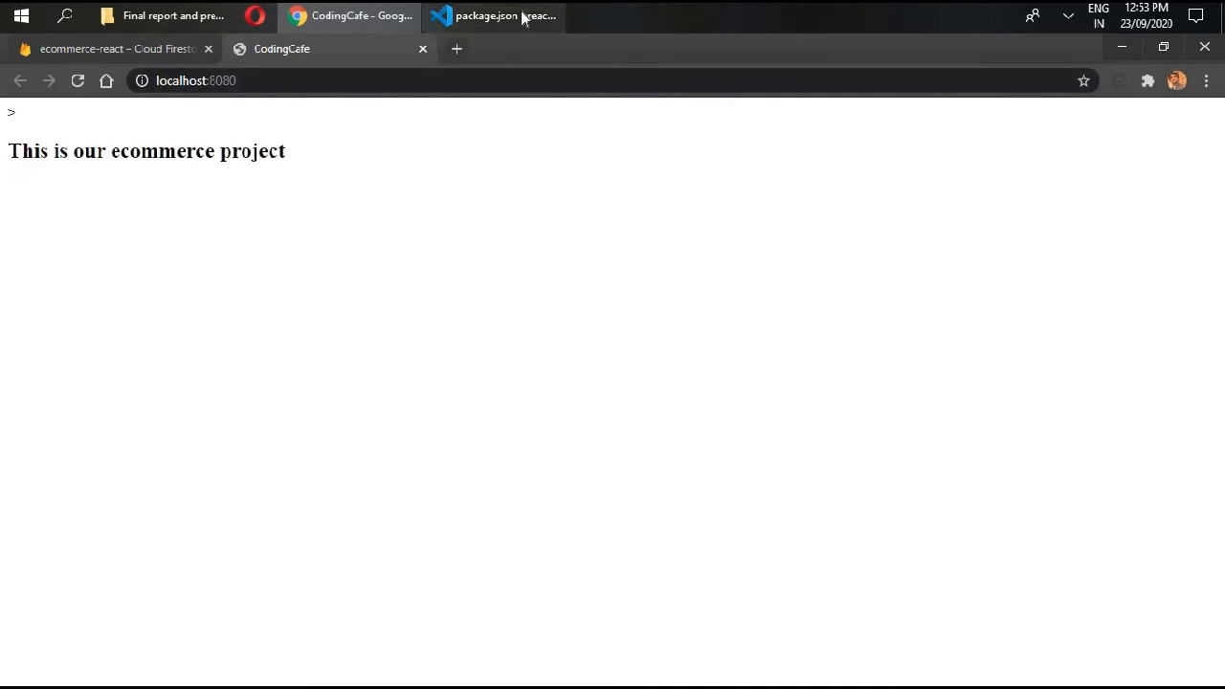
left_click(494, 15)
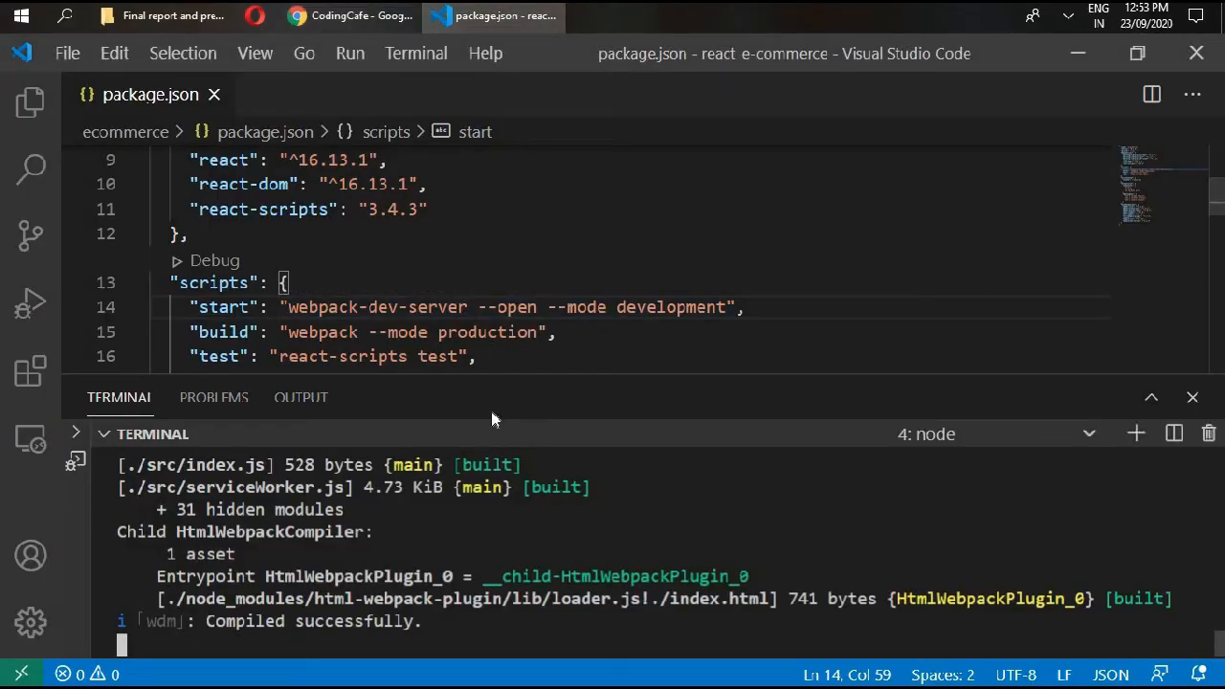
mouse_move(508, 348)
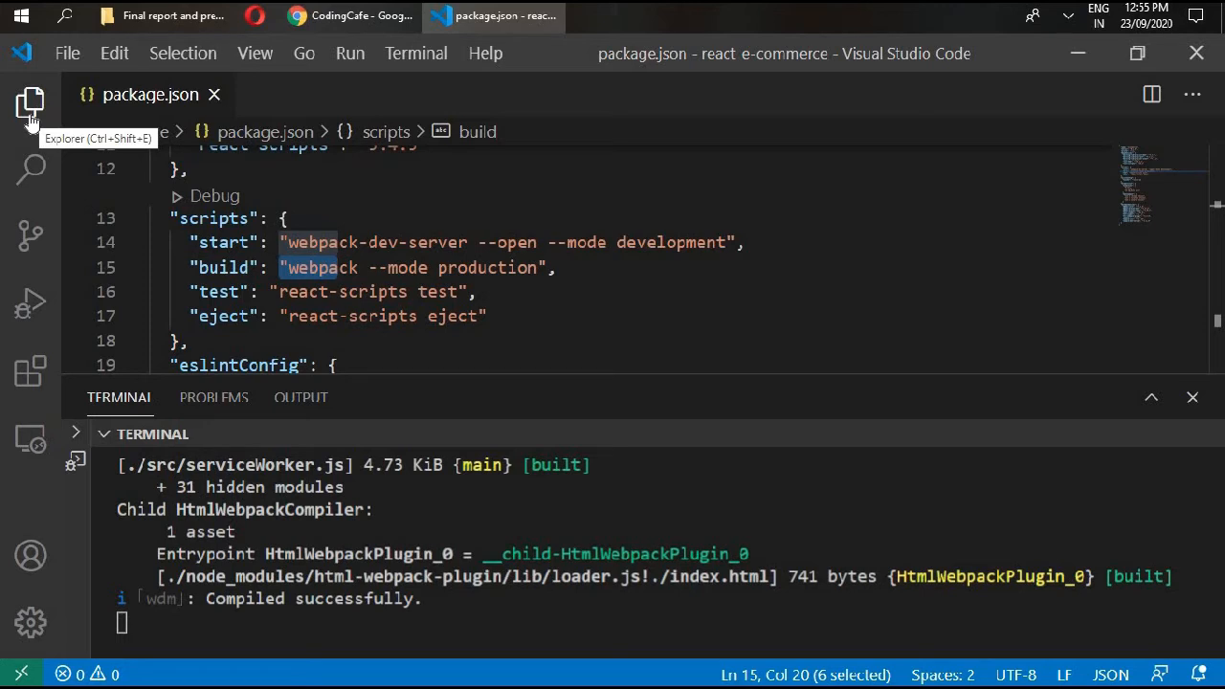
Create a webpack folder at the project root.
left_click(30, 103)
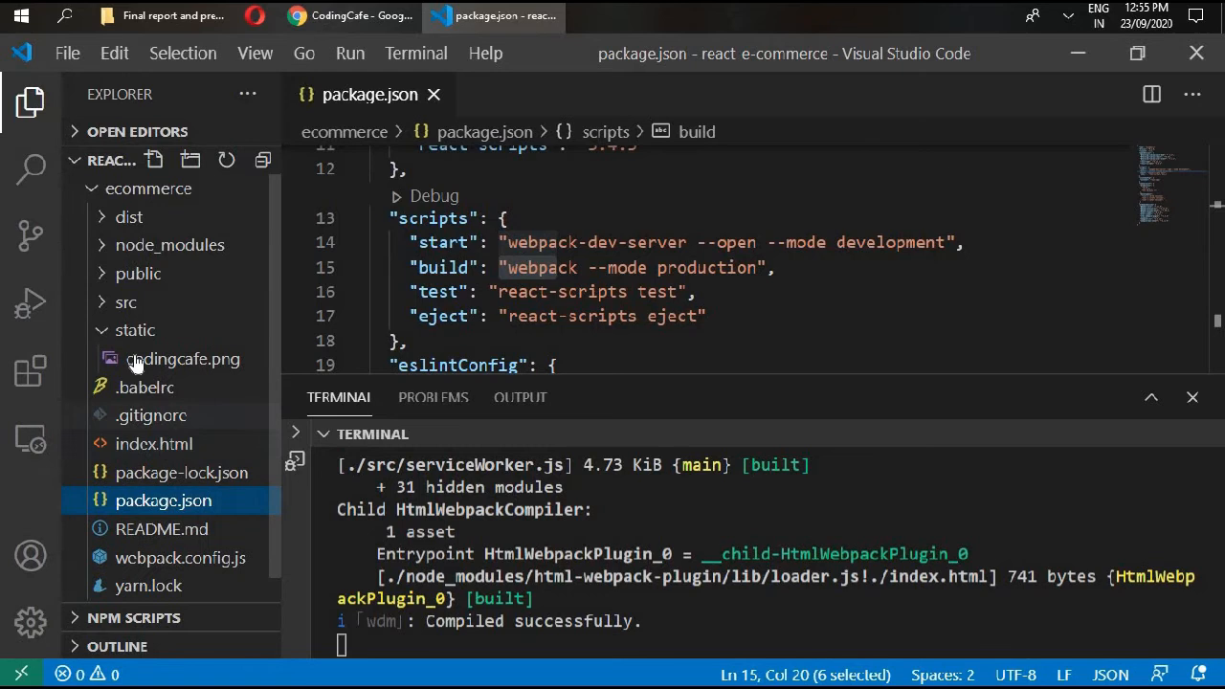
left_click(134, 330)
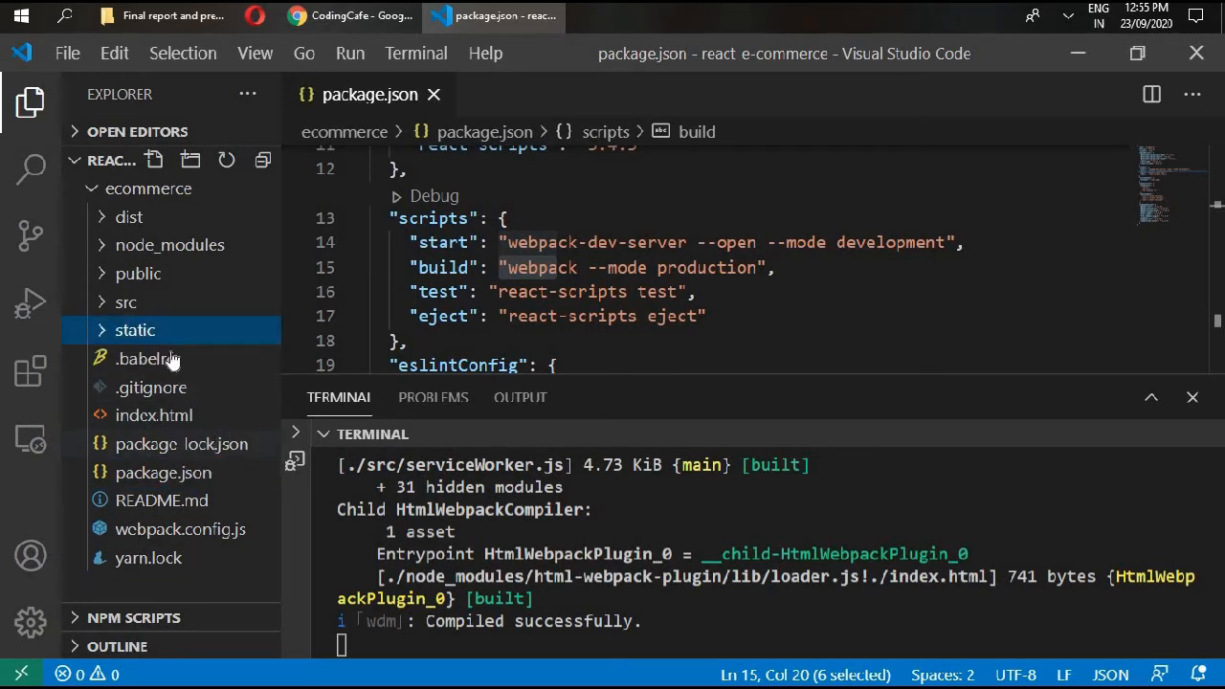
mouse_move(161, 455)
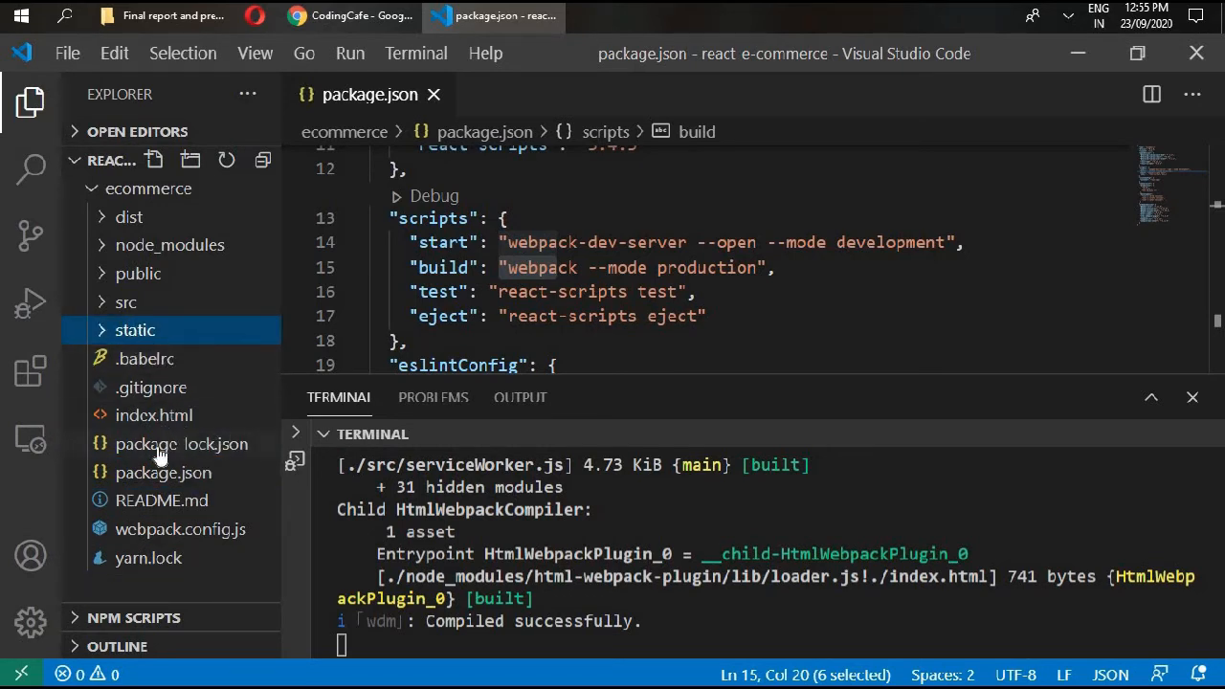
left_click(180, 444)
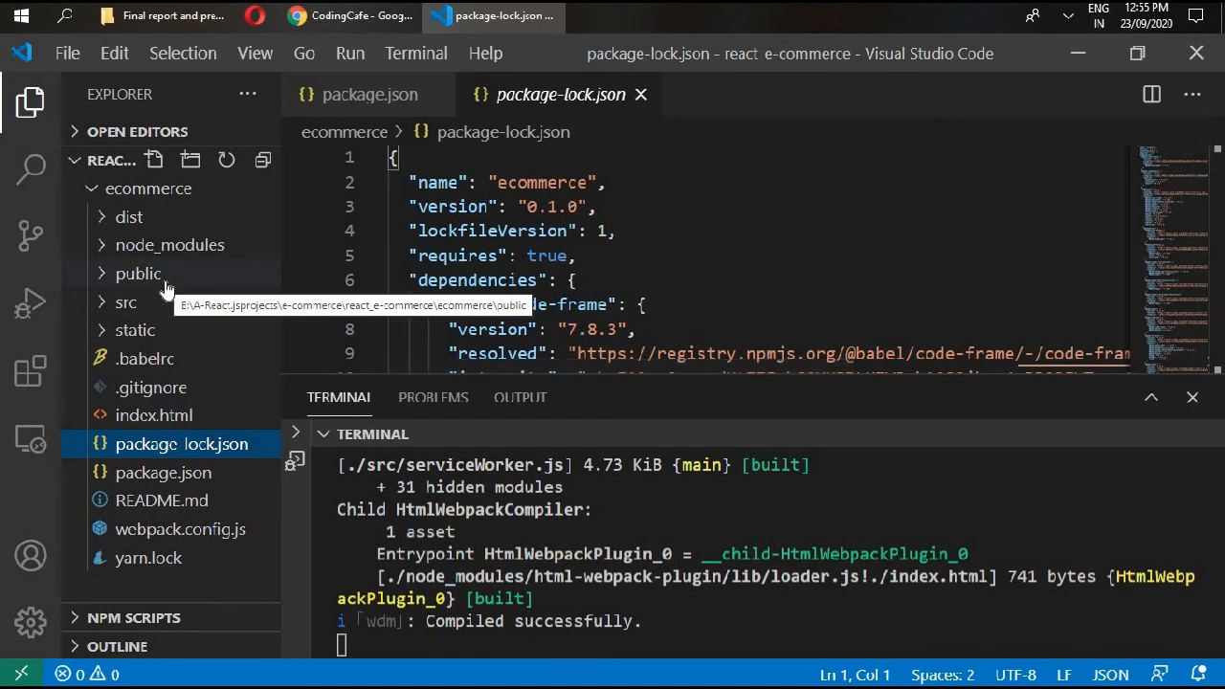
left_click(153, 161)
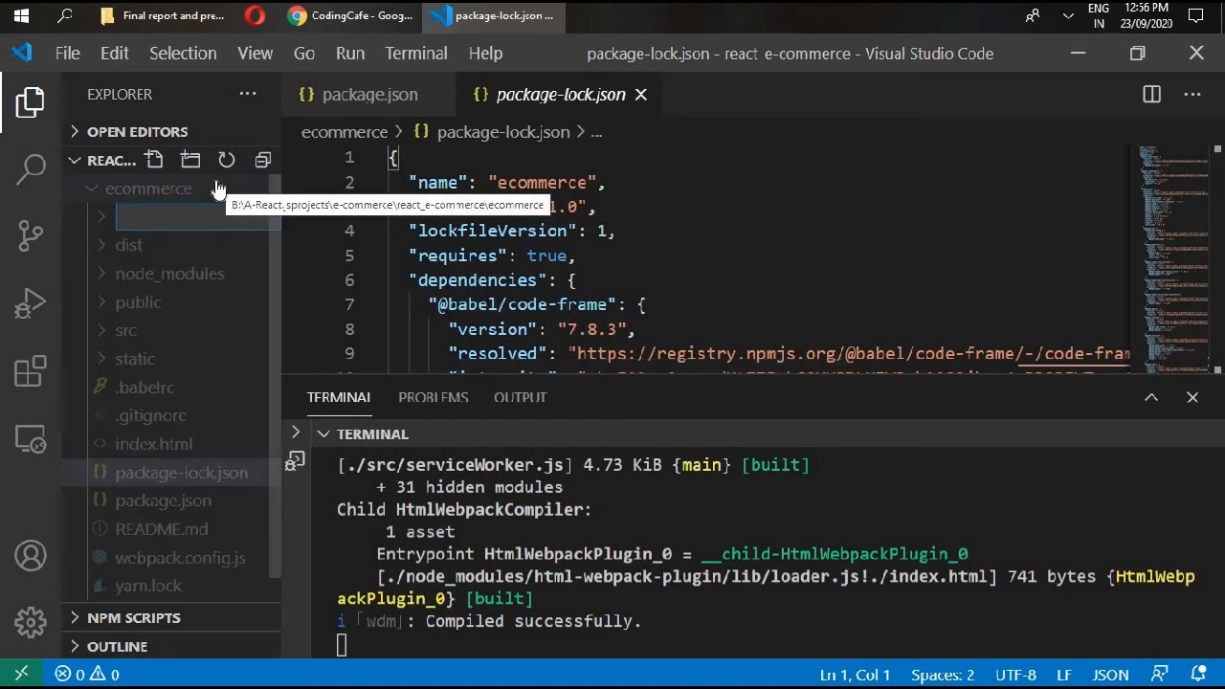
type("webpack")
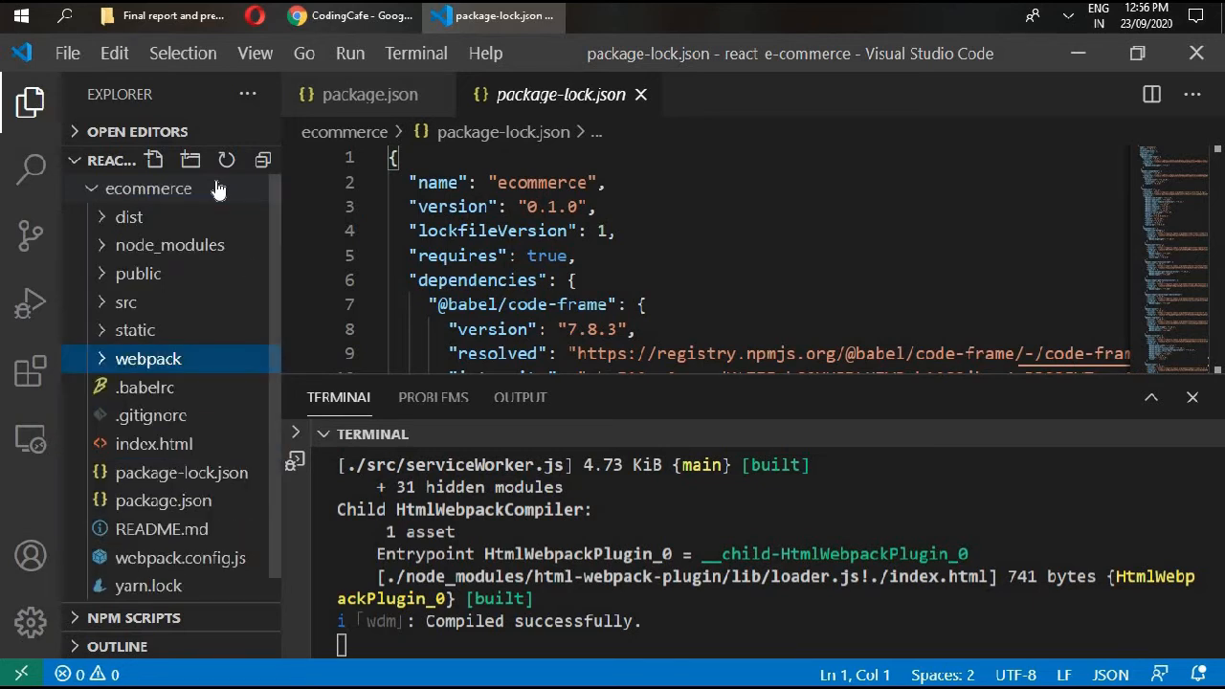
Add empty base.config.js and dev.config.js files inside the webpack folder.
left_click(153, 161)
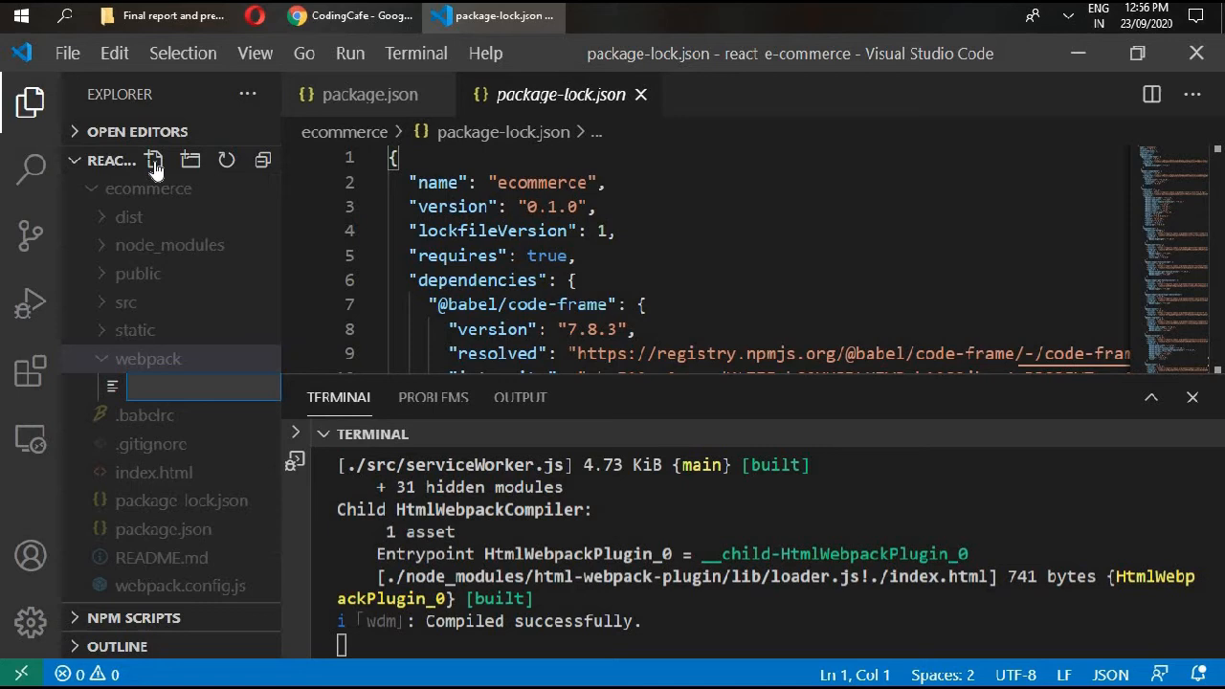
type("base.con")
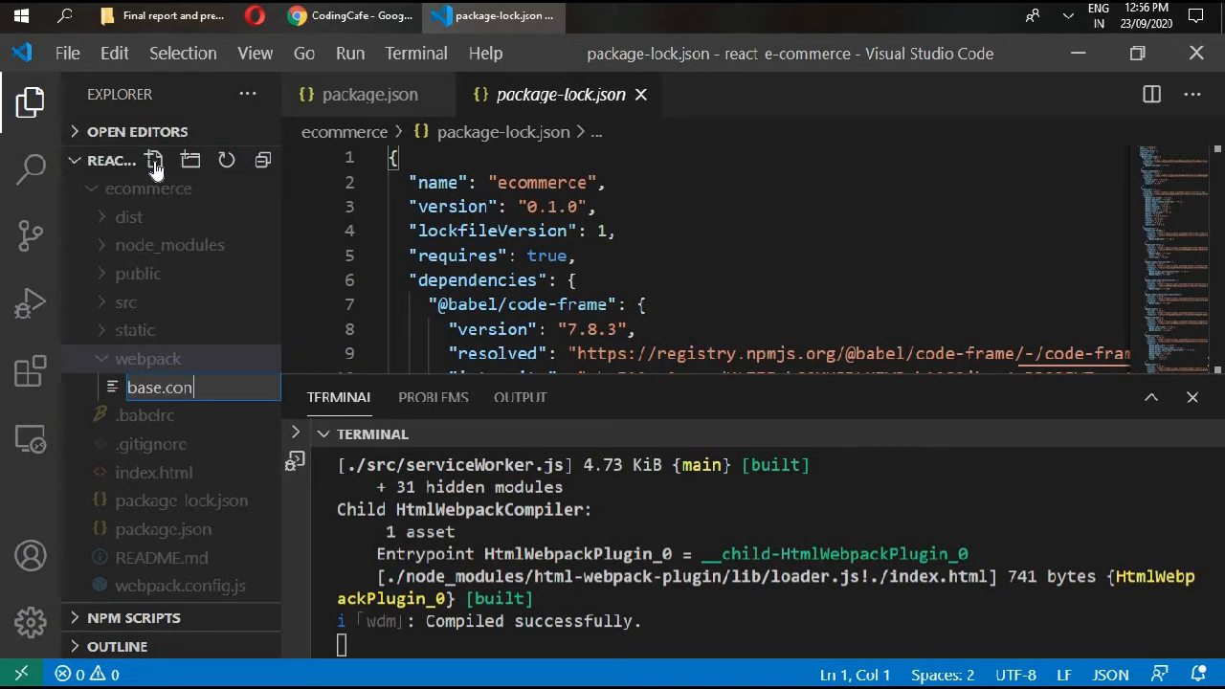
type("fig")
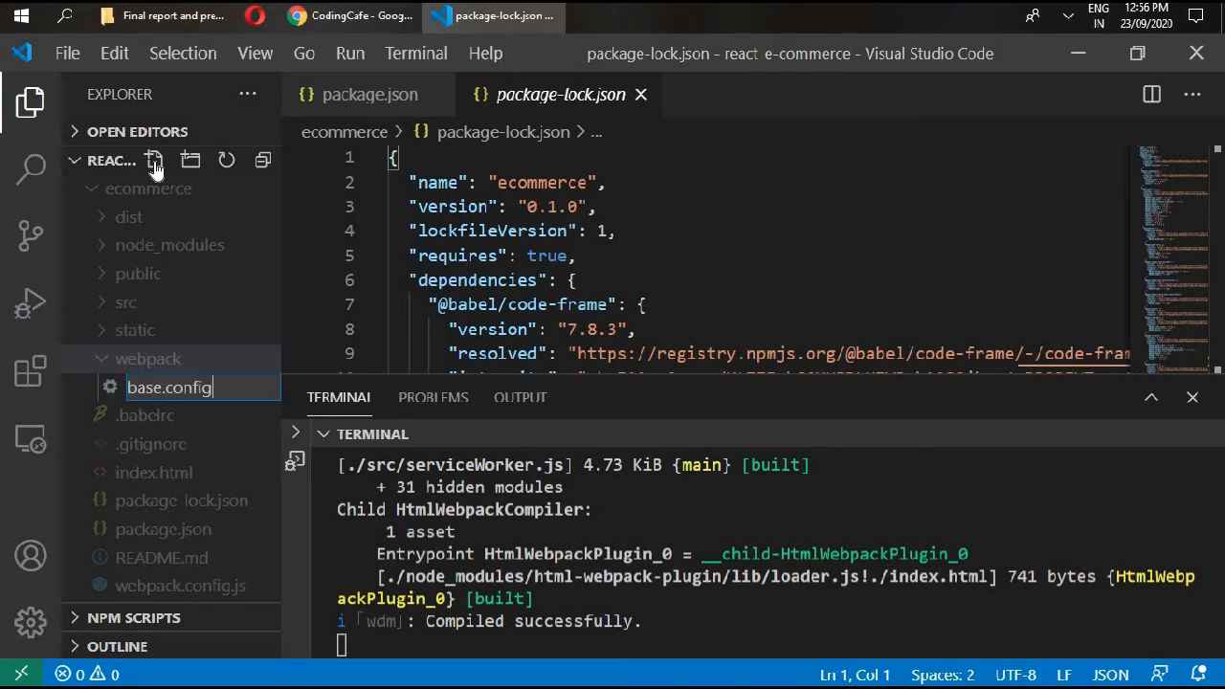
key("Enter")
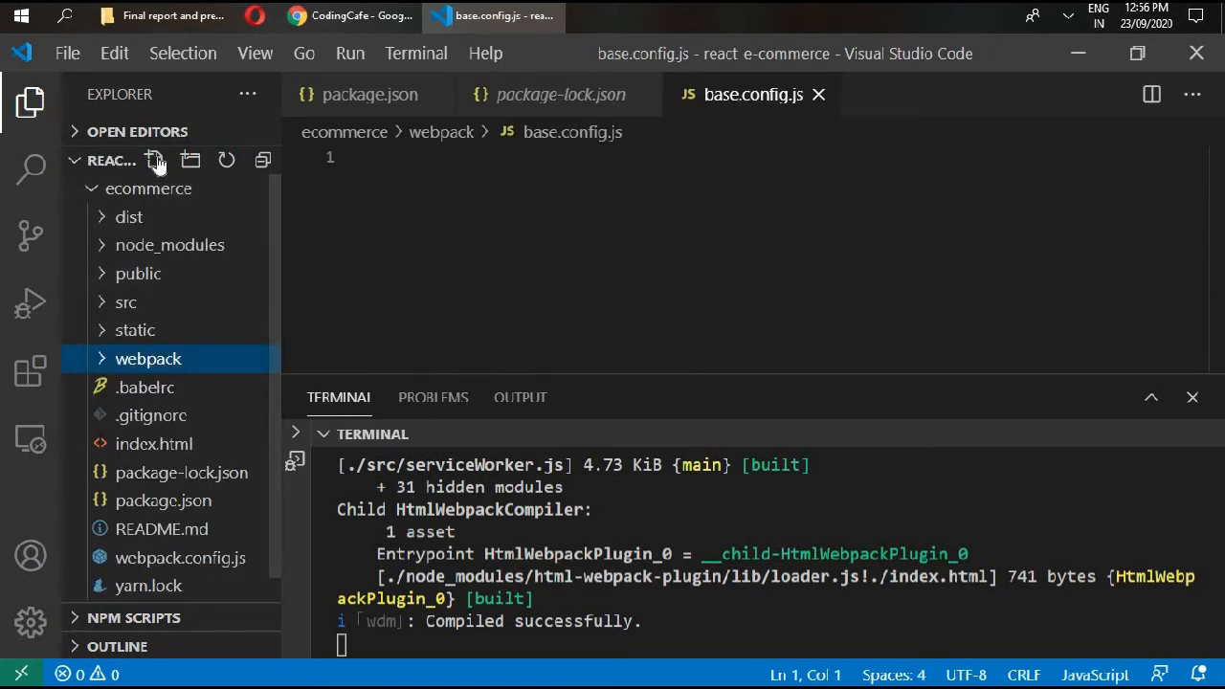
type("dev")
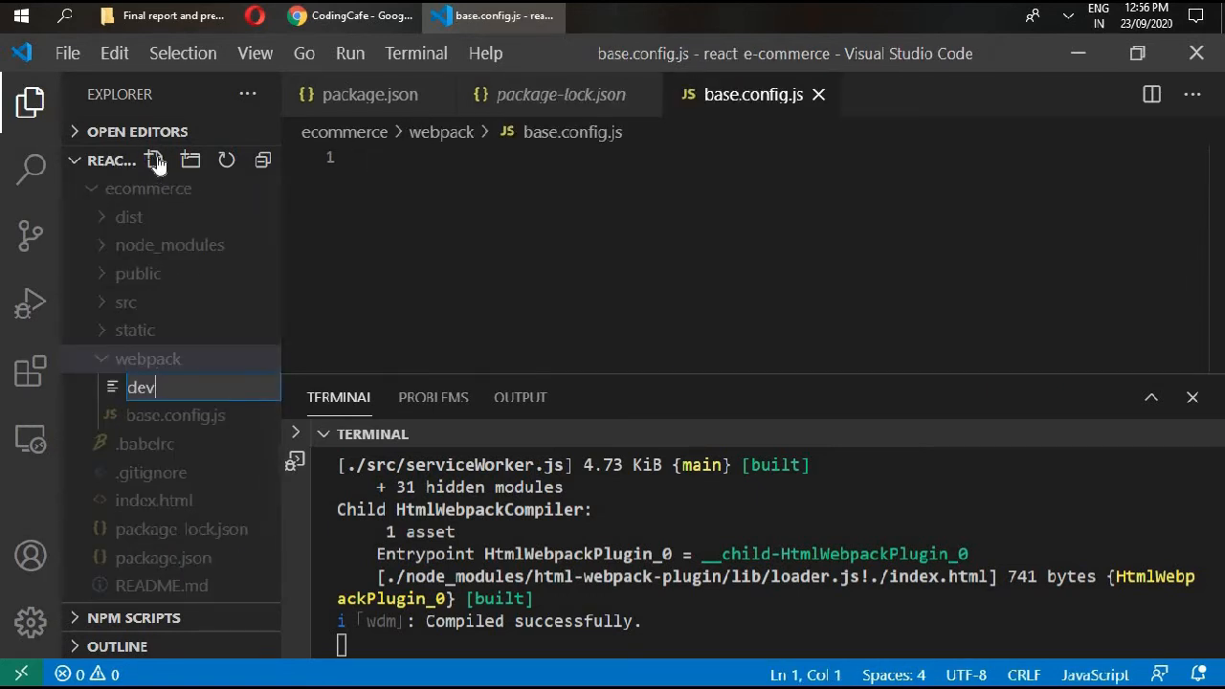
type(".config.")
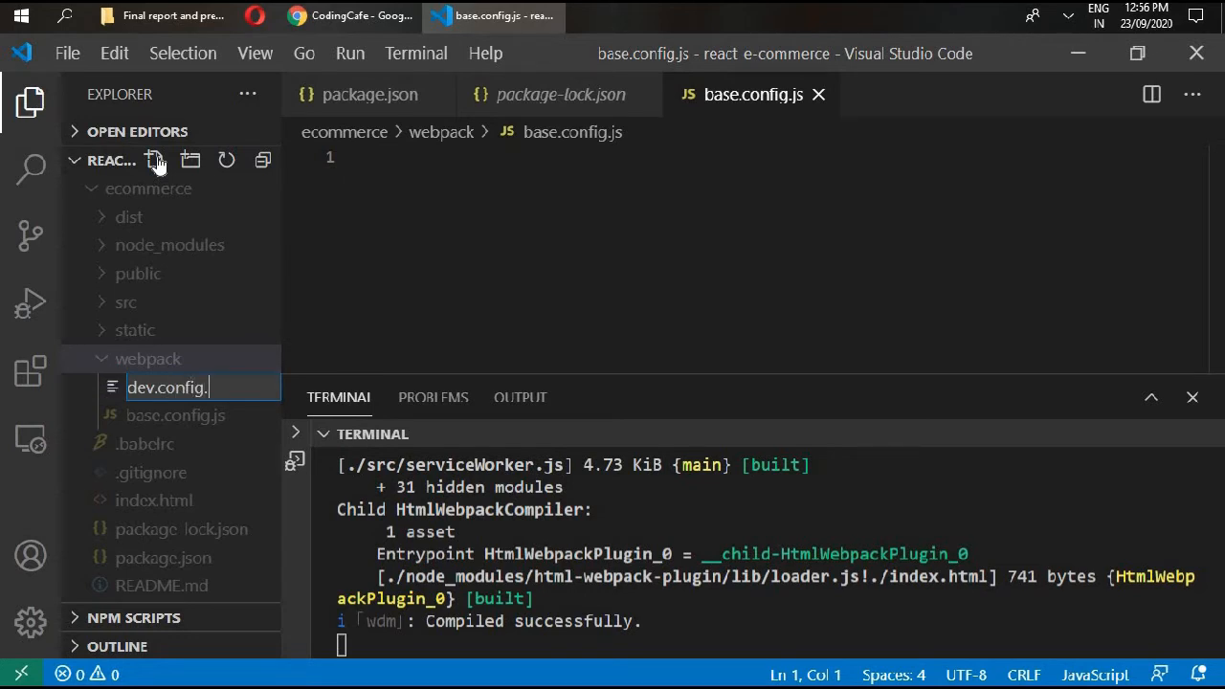
key("Enter")
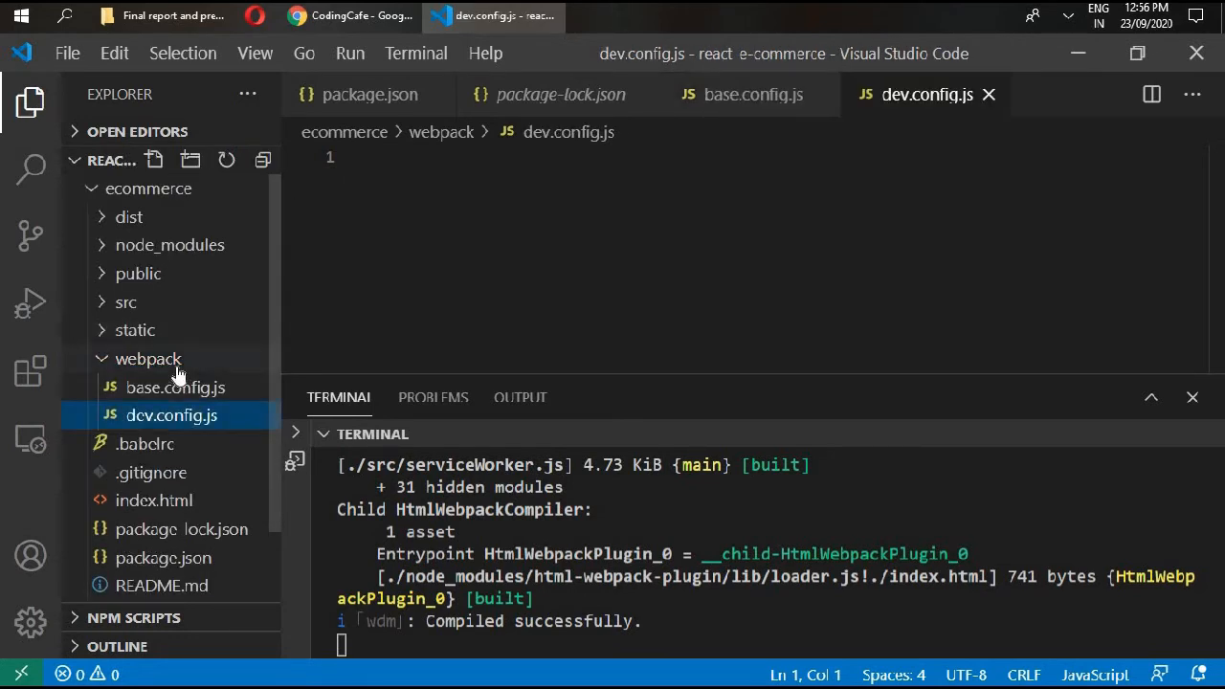
Add an empty prod.config.js file to the webpack folder.
left_click(154, 161)
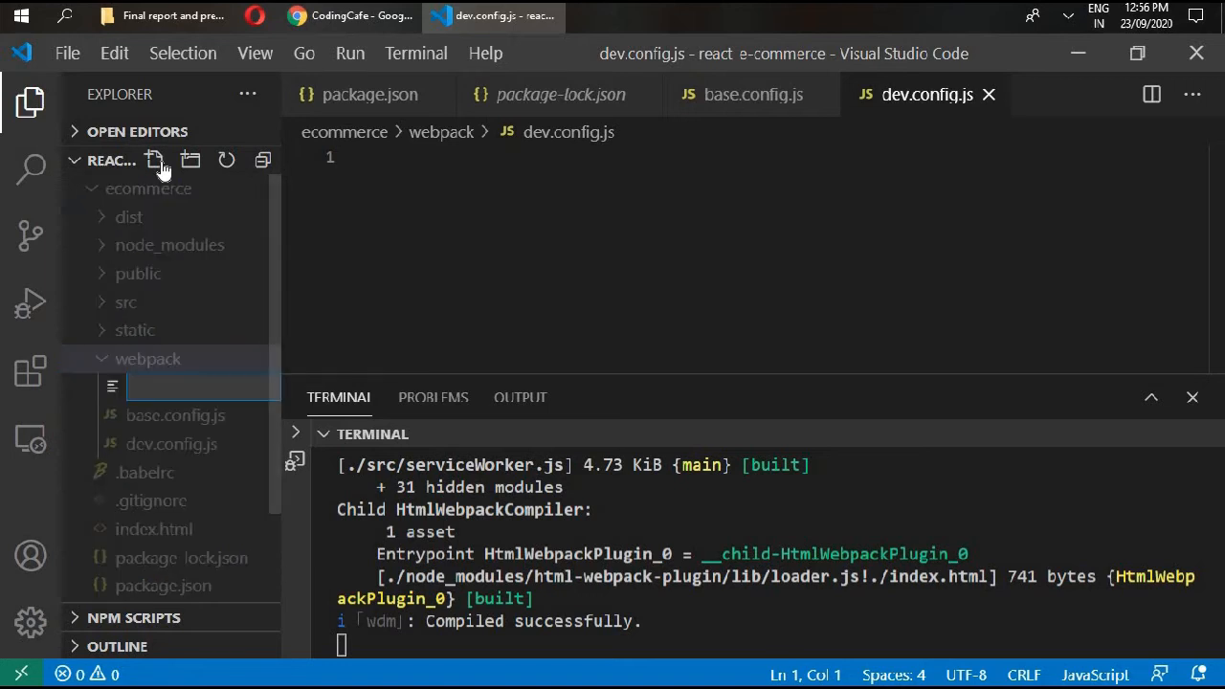
type("prod.")
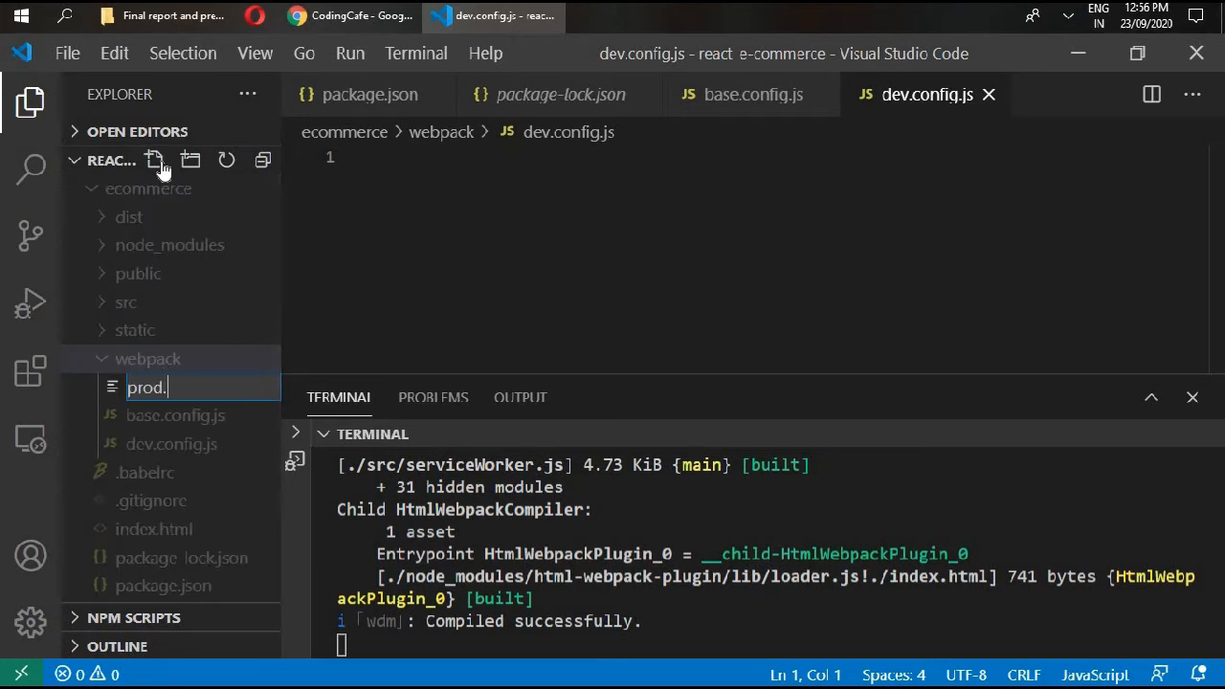
type("condfi")
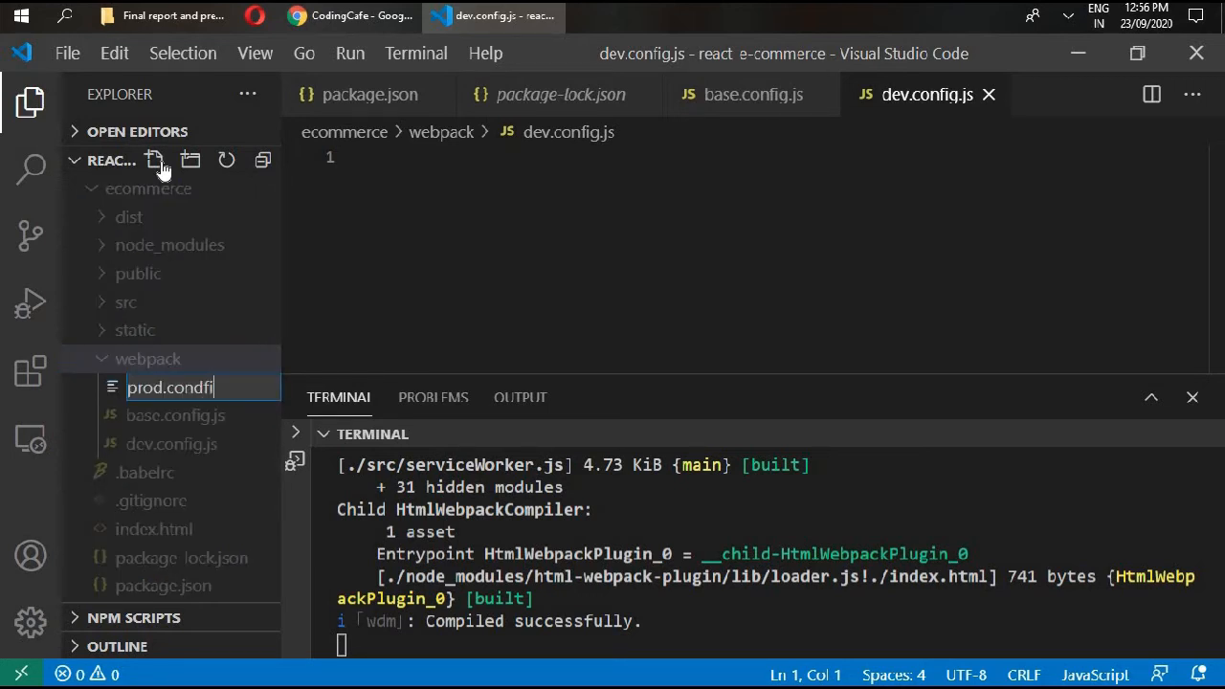
key("Backspace")
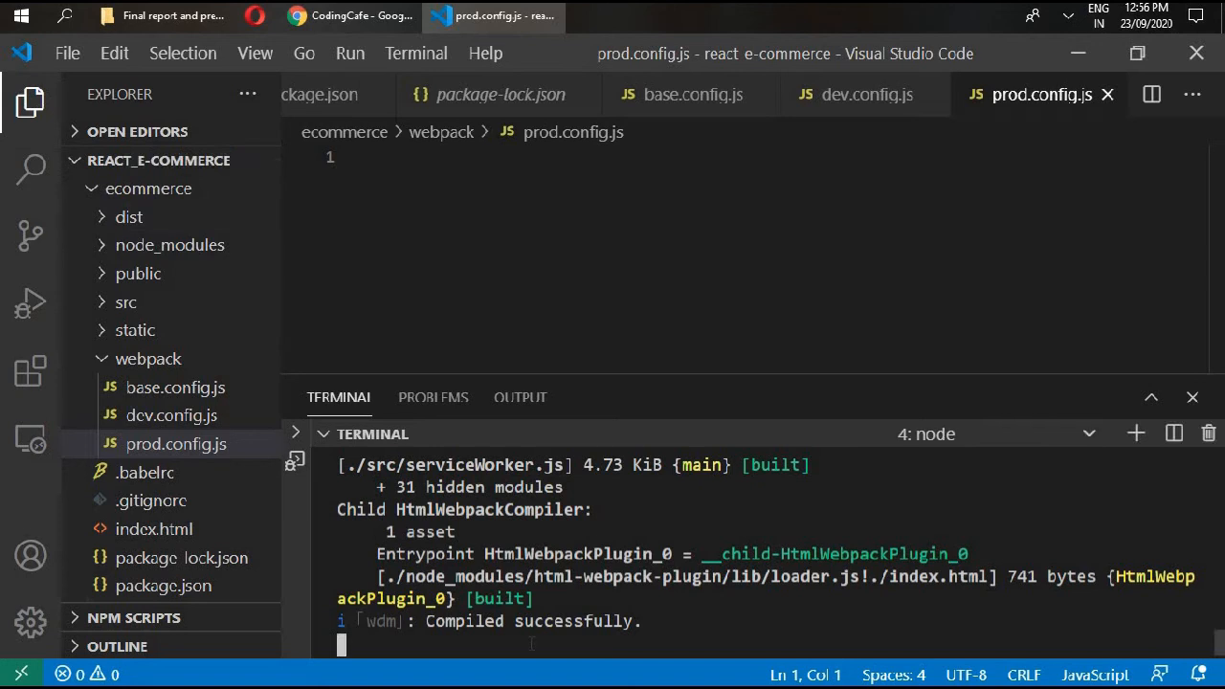
key("Ctrl+C")
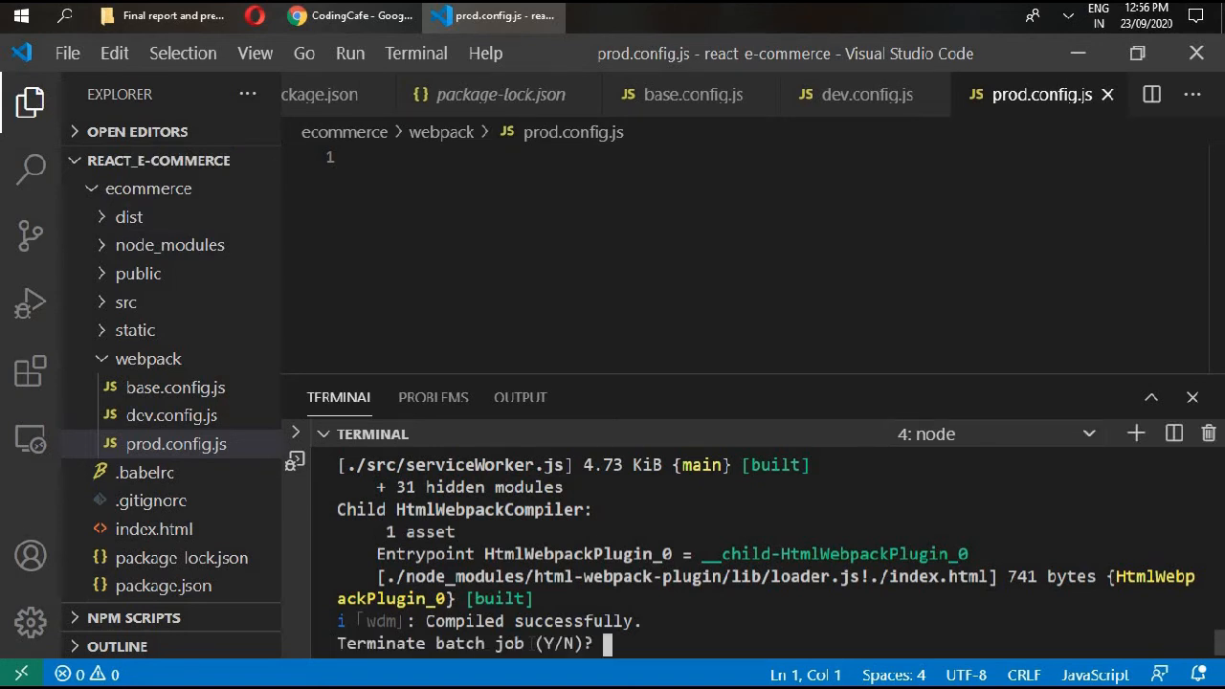
type("y")
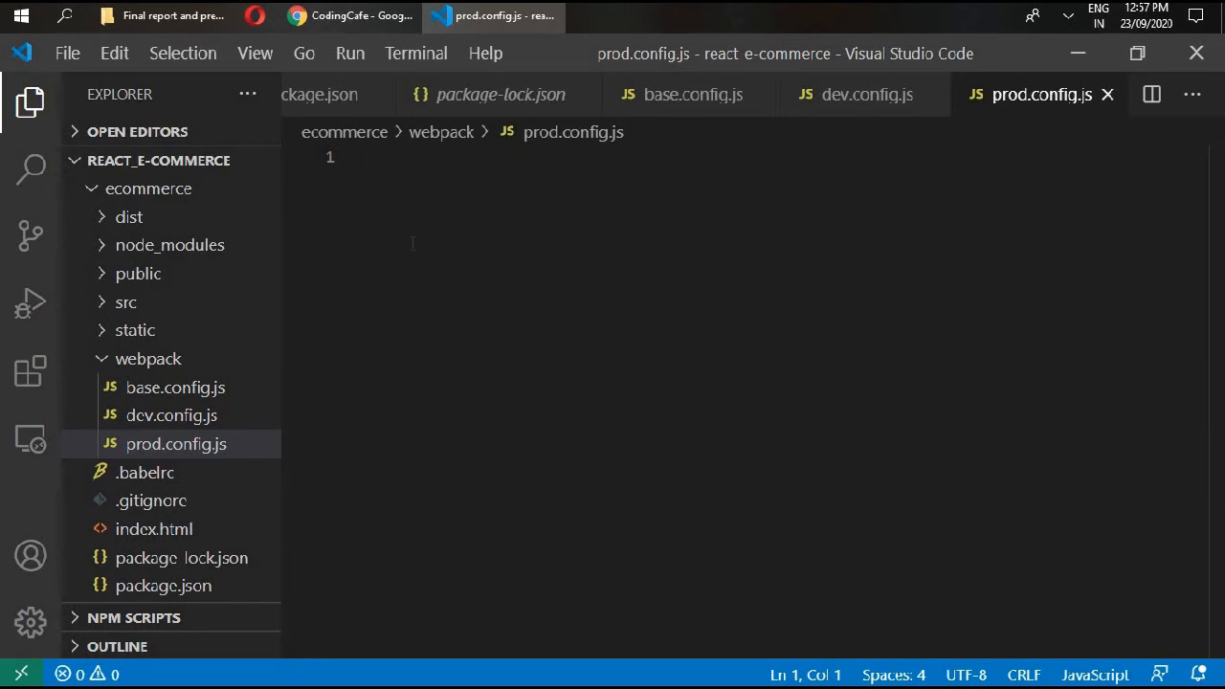
right_click(497, 94)
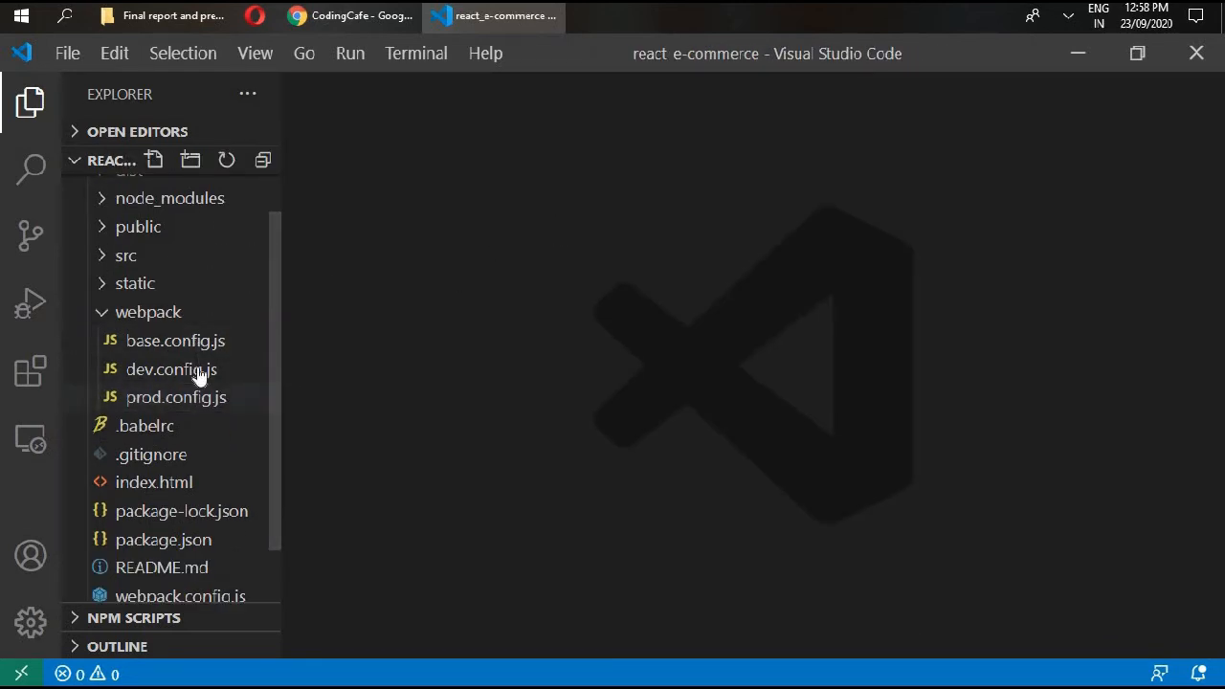
mouse_move(201, 356)
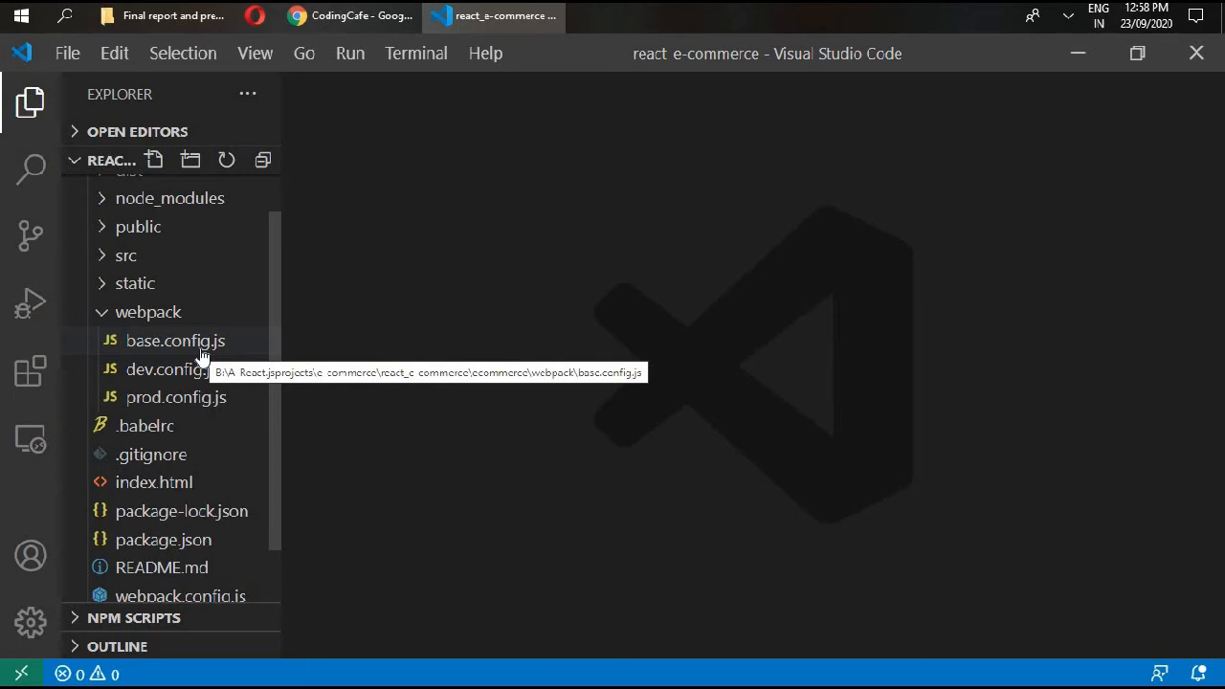
mouse_move(192, 341)
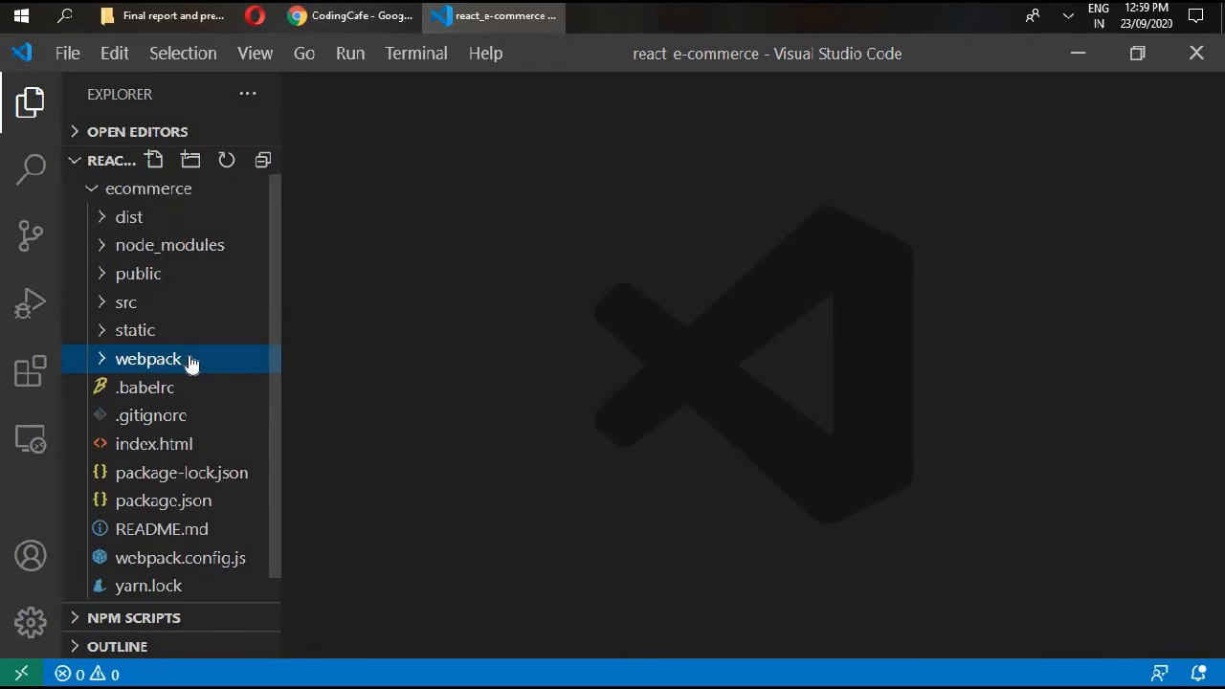
mouse_move(188, 360)
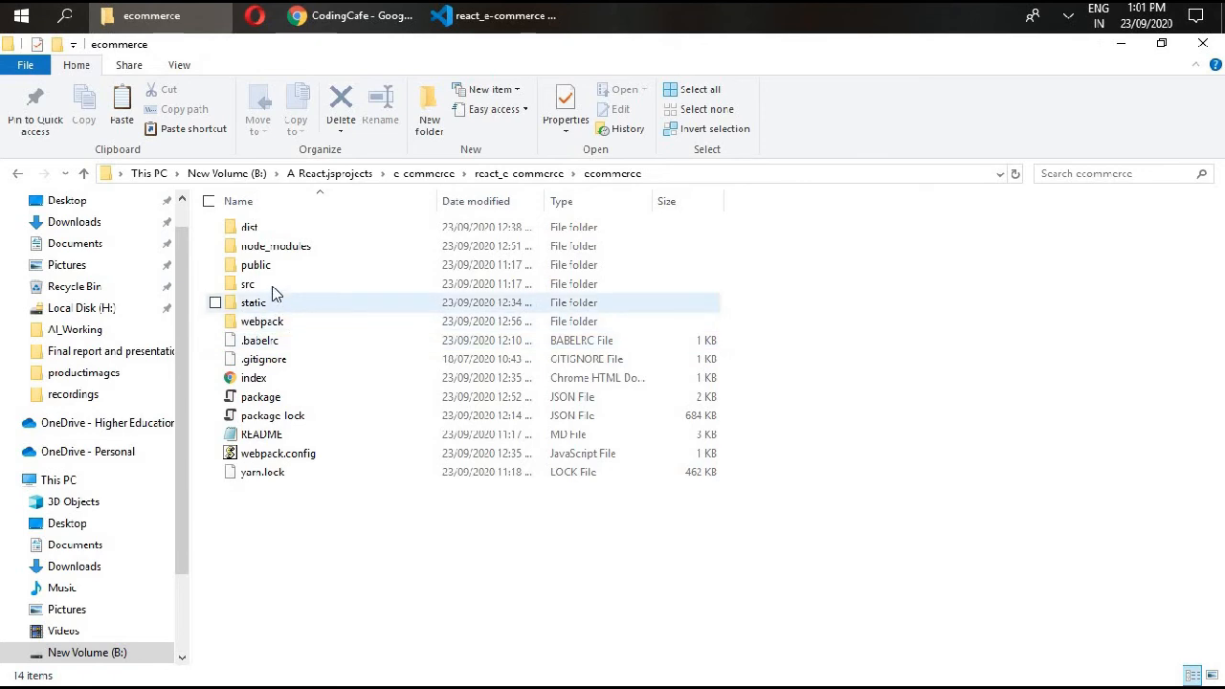
Open the ecommerce project's src folder in File Explorer.
left_click(249, 284)
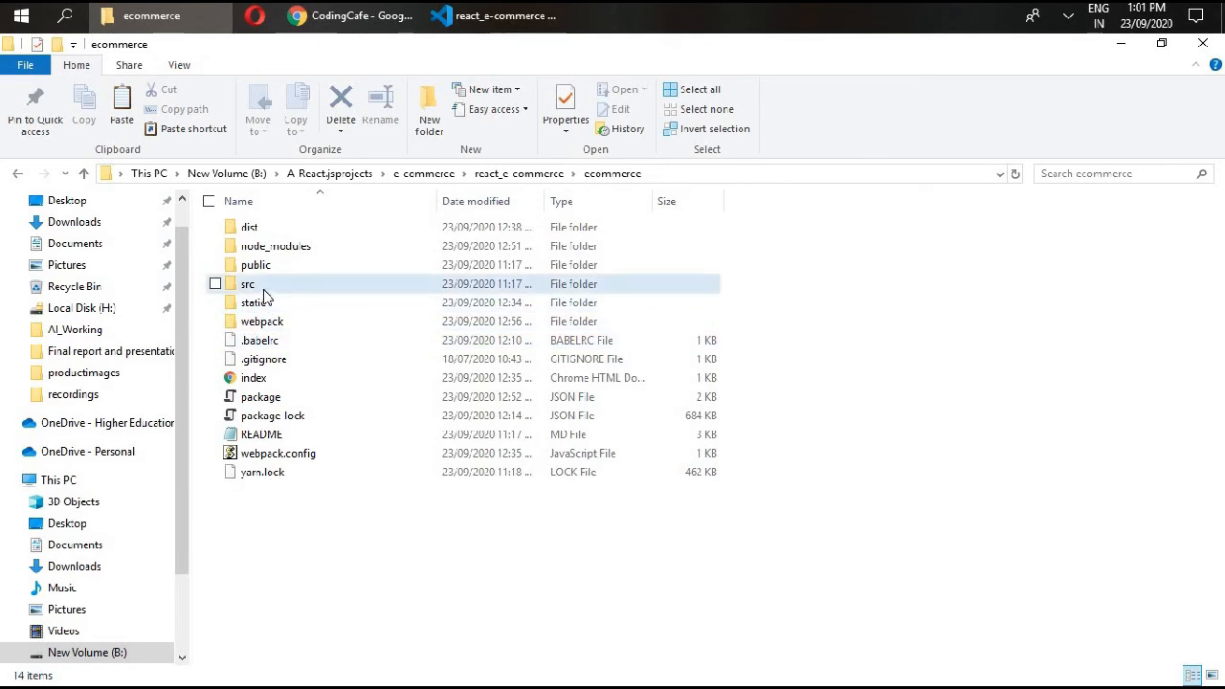
double_click(249, 284)
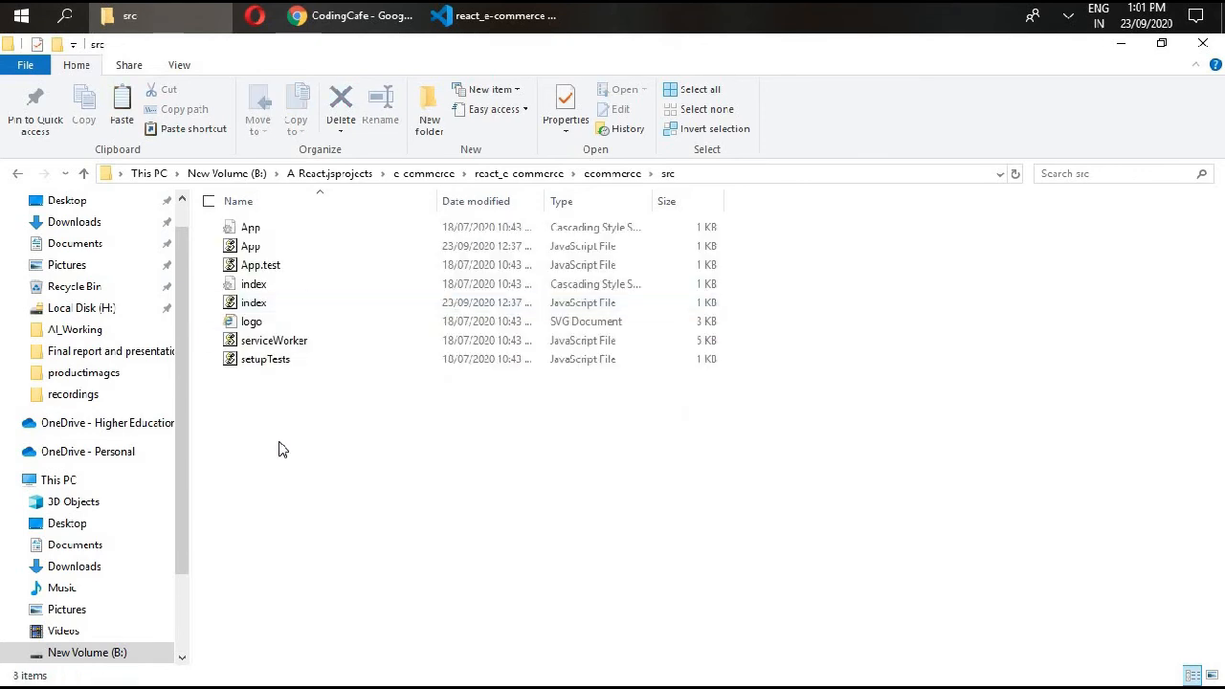
mouse_move(287, 444)
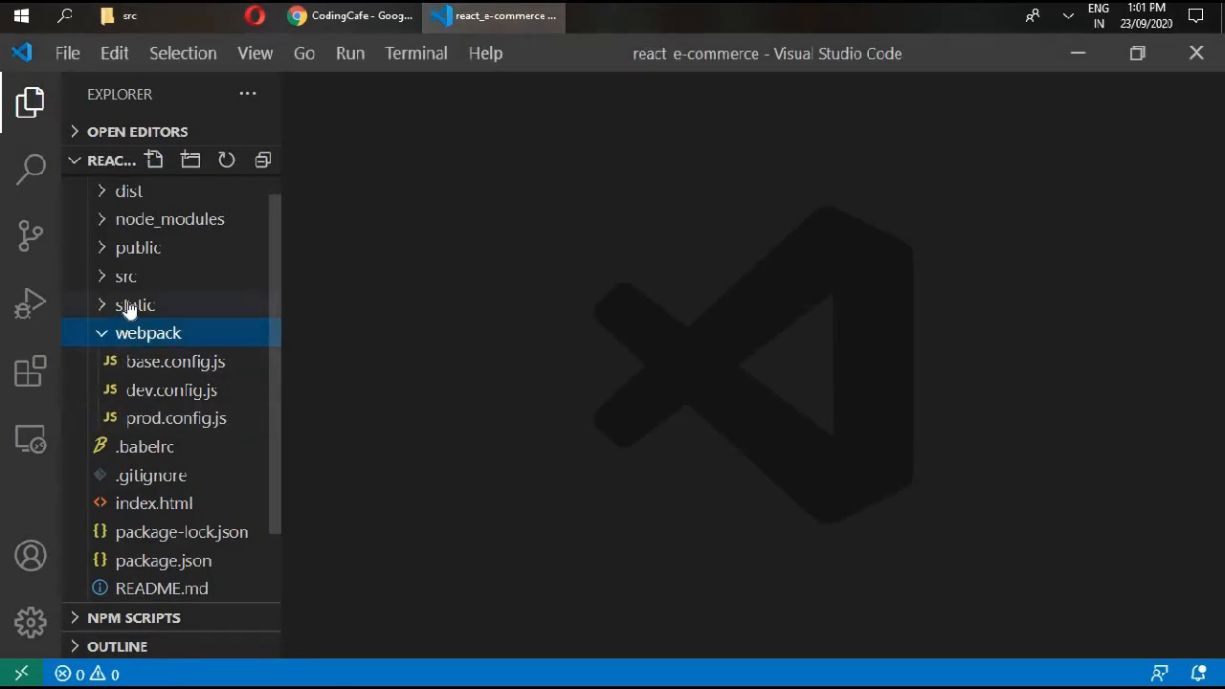
Expand src/styles and look through the settings and utils SCSS partials.
left_click(127, 276)
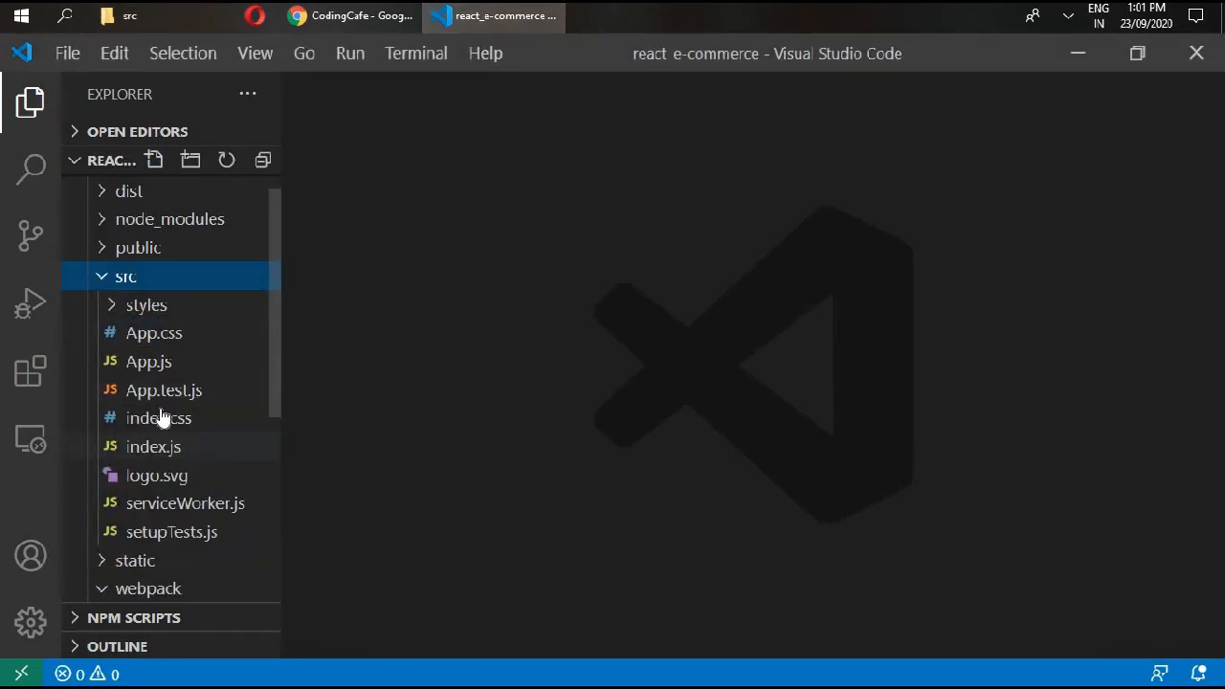
left_click(146, 304)
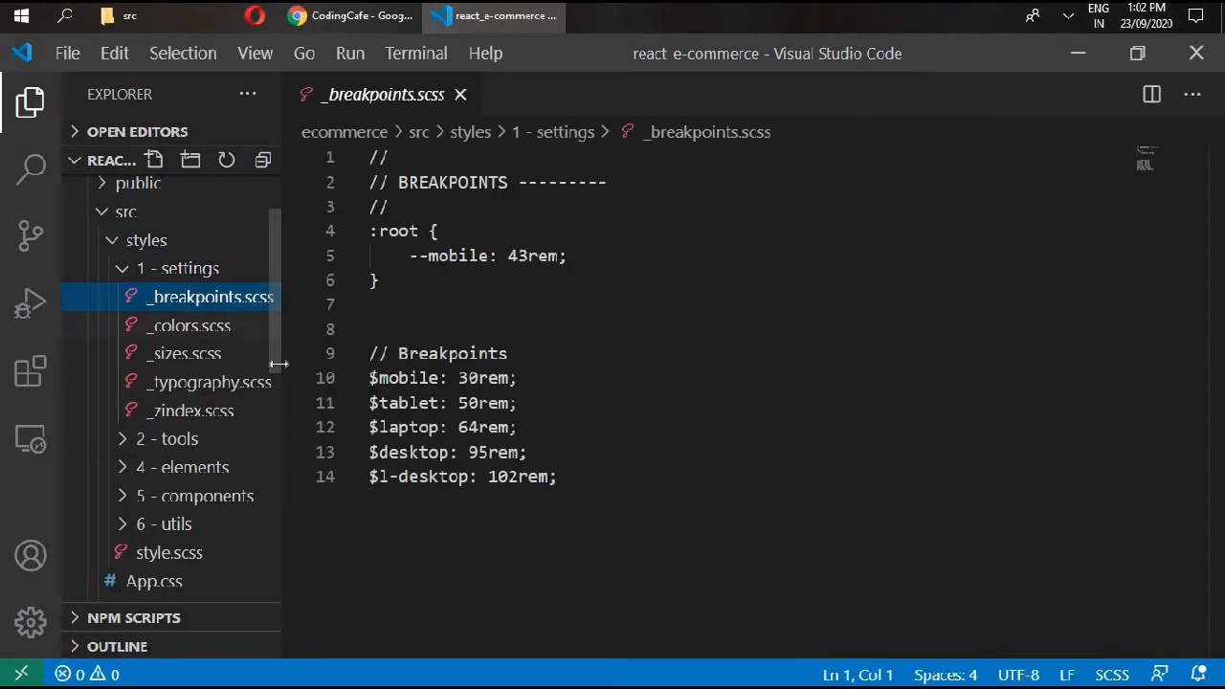
left_click(178, 268)
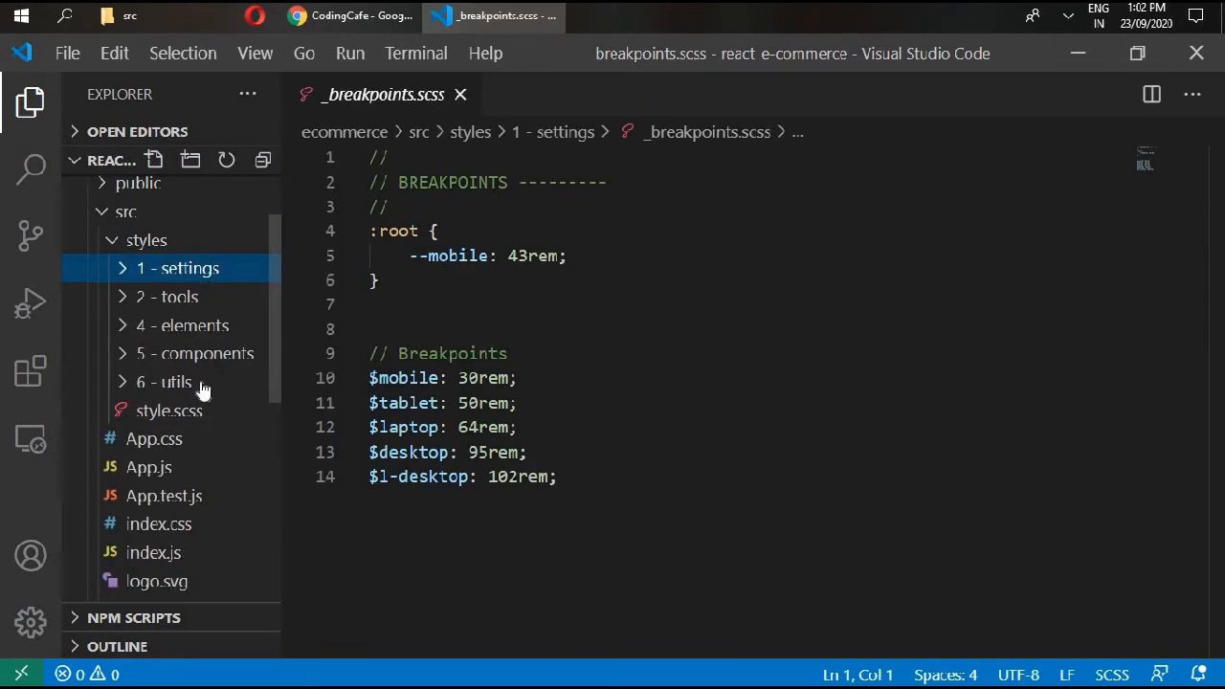
left_click(165, 383)
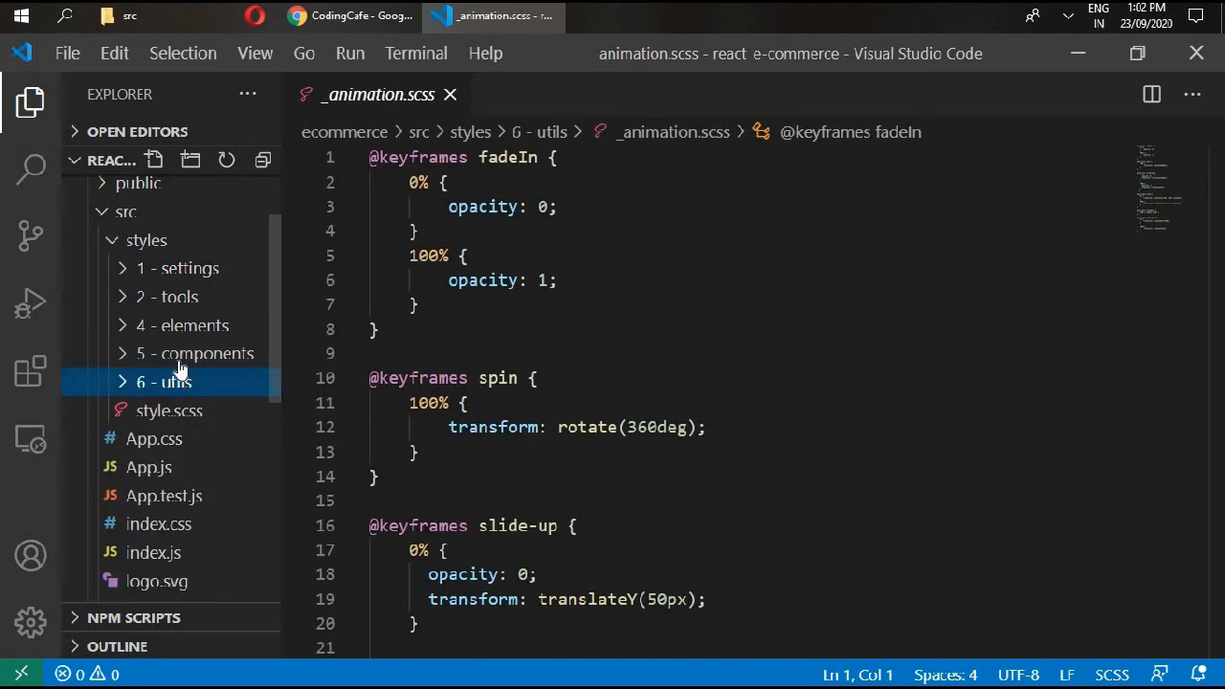
Browse the components/admin partials including _grid.scss, then collapse the folders.
left_click(200, 353)
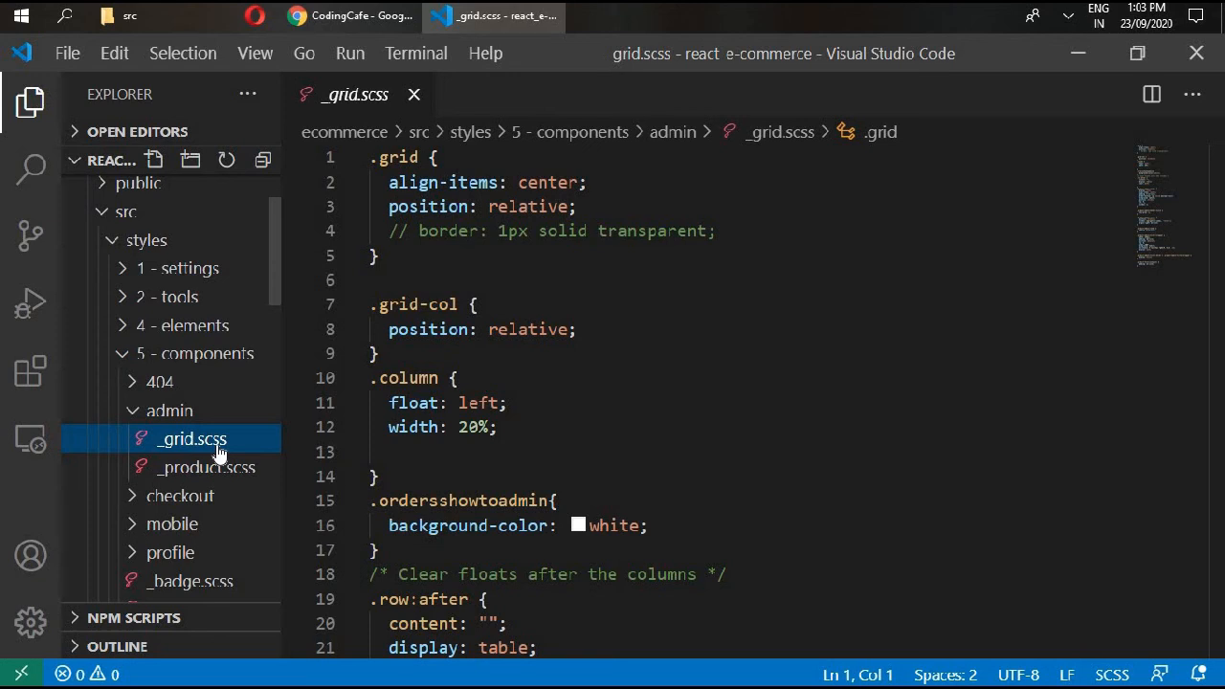
mouse_move(202, 425)
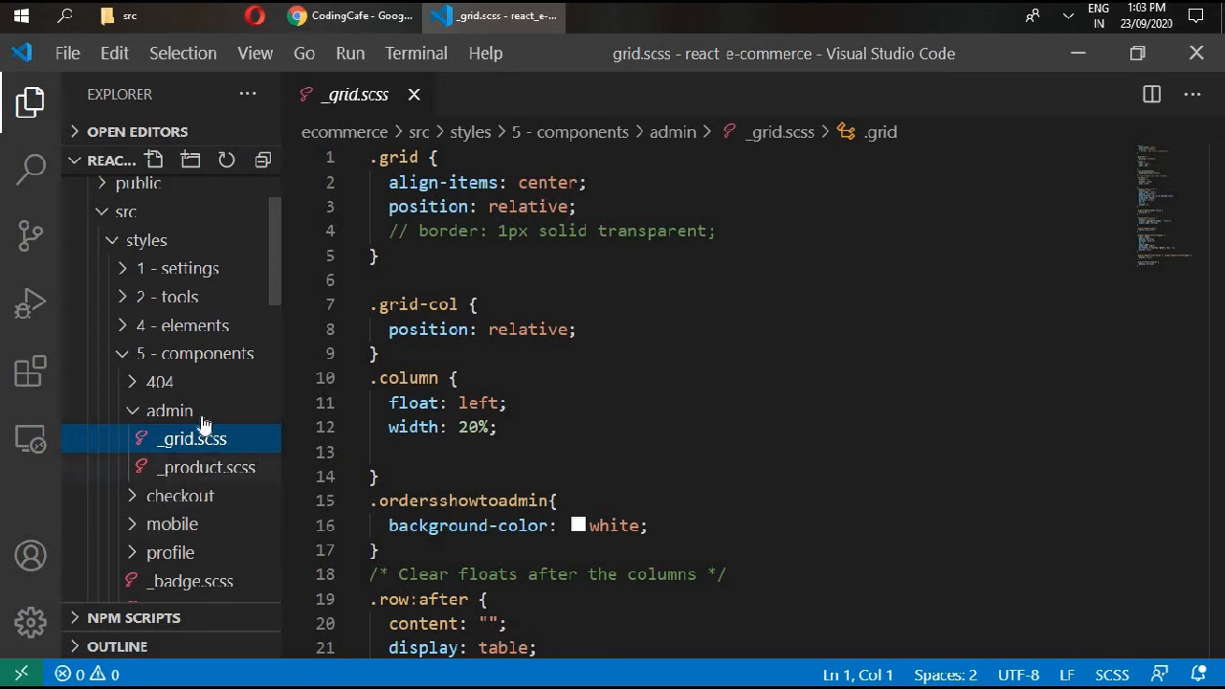
left_click(199, 352)
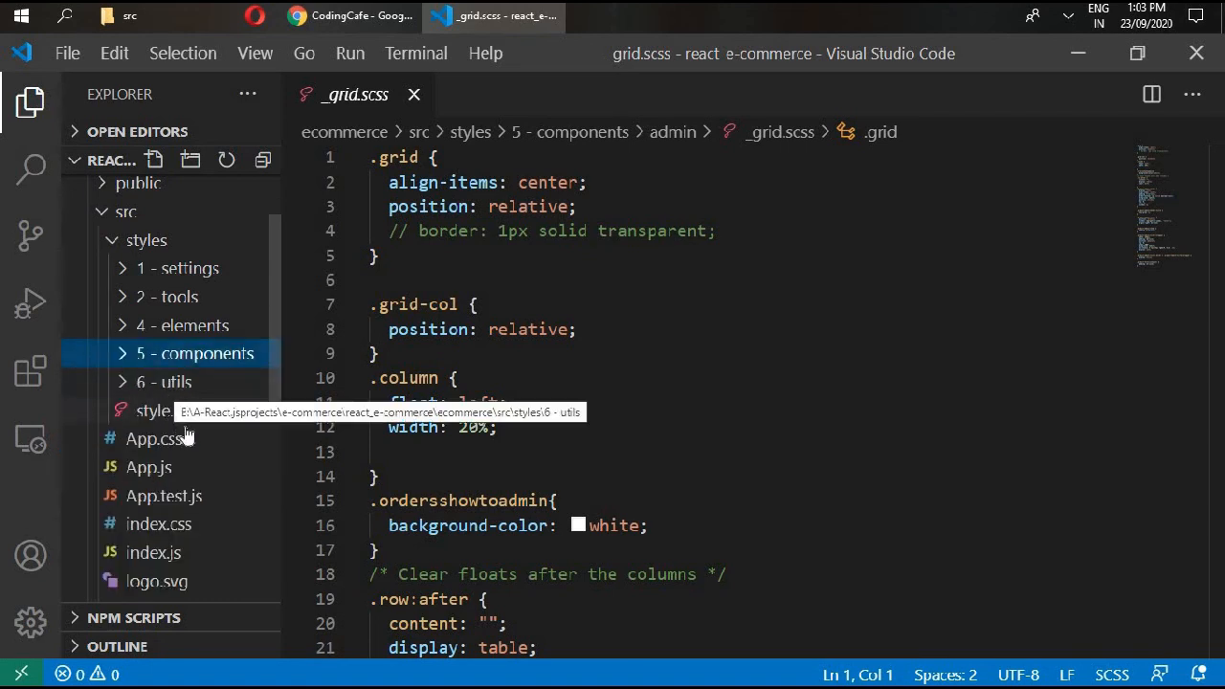
left_click(151, 409)
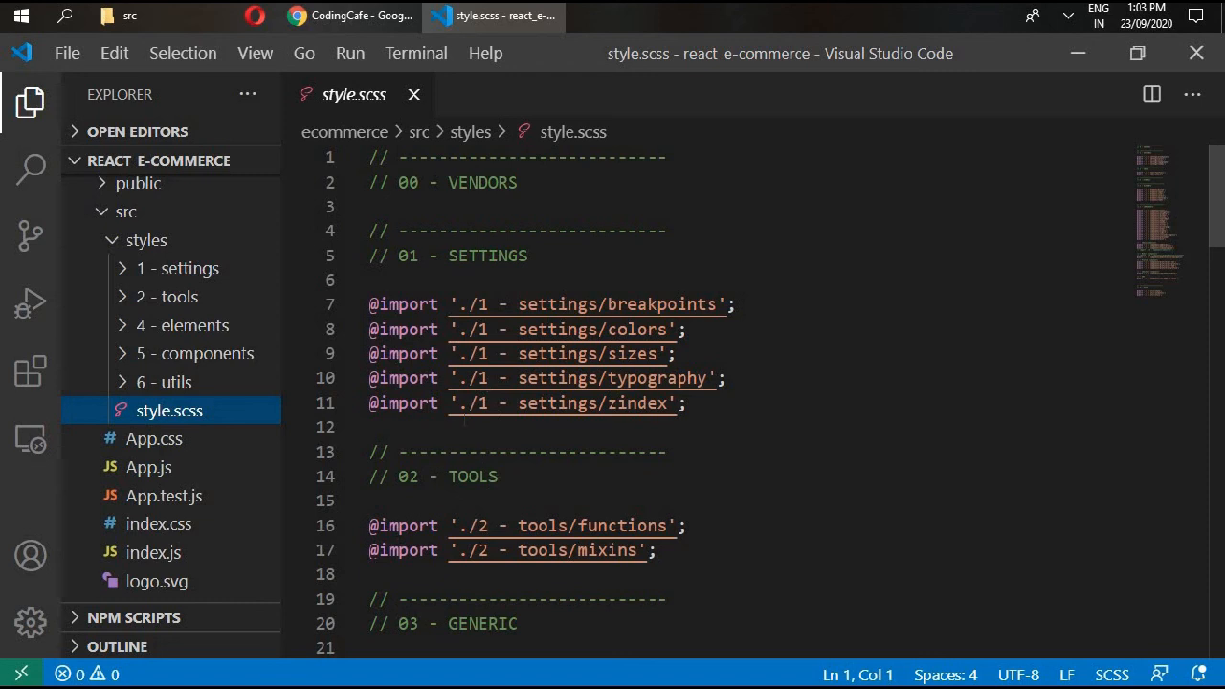
mouse_move(584, 352)
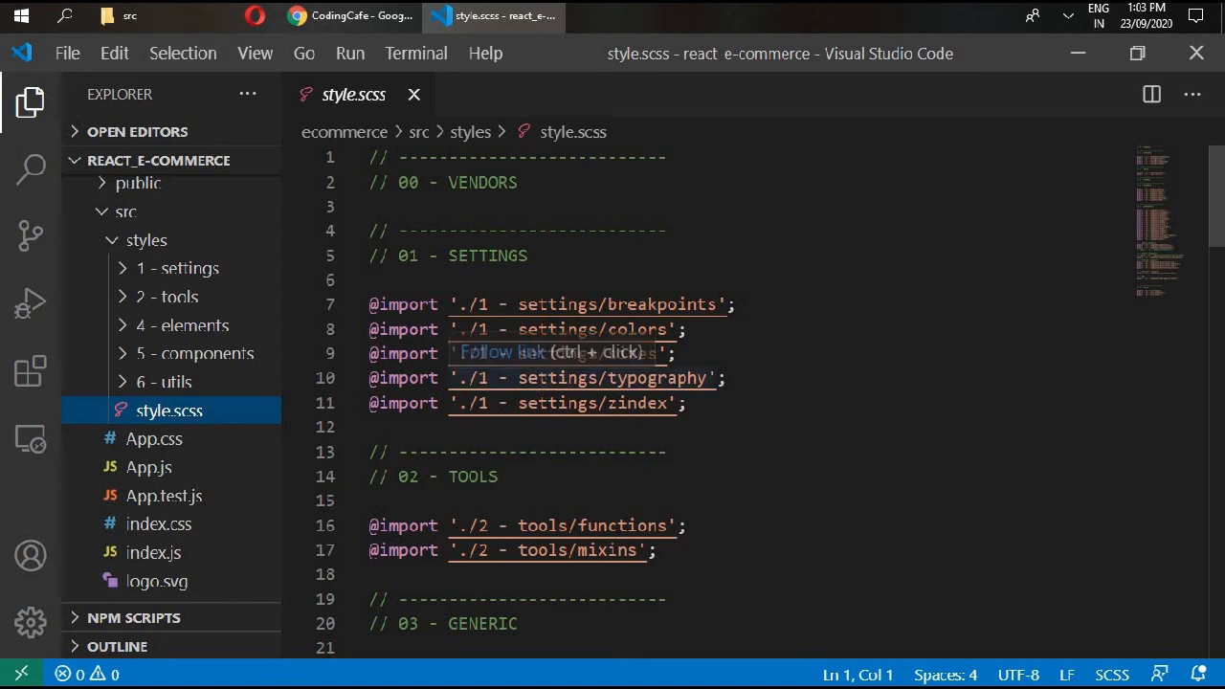
Read style.scss down to the 05 - COMPONENTS imports and collapse the styles folder.
scroll("down", 3)
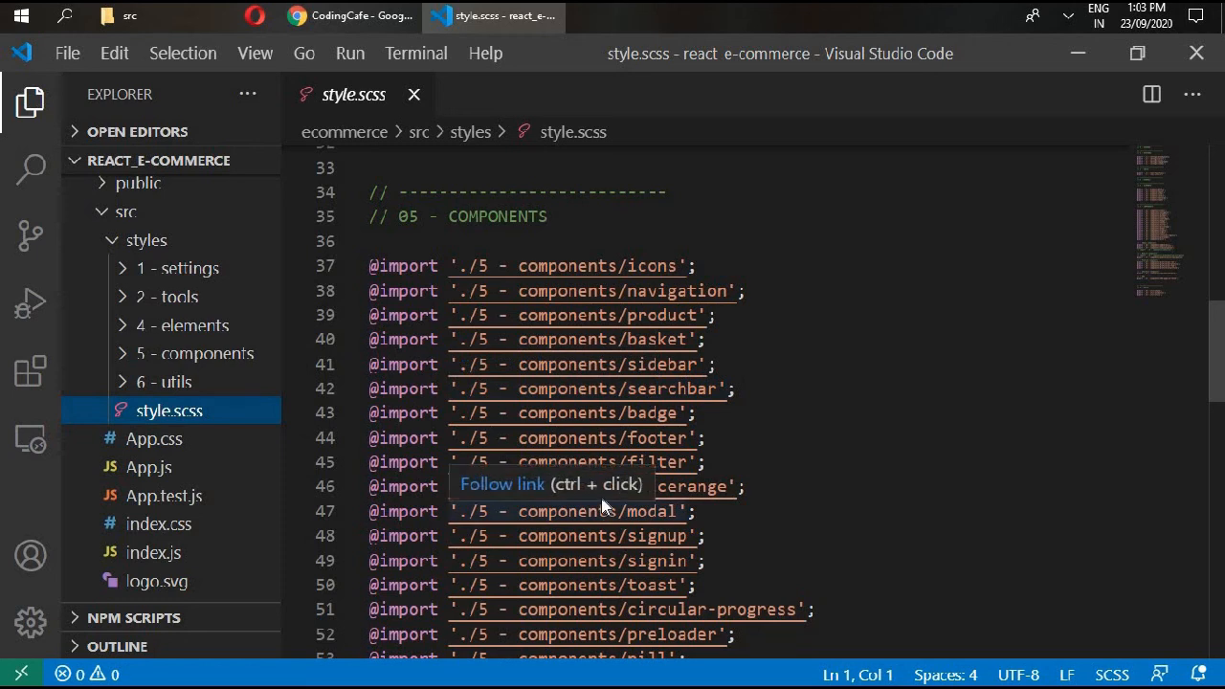
mouse_move(624, 510)
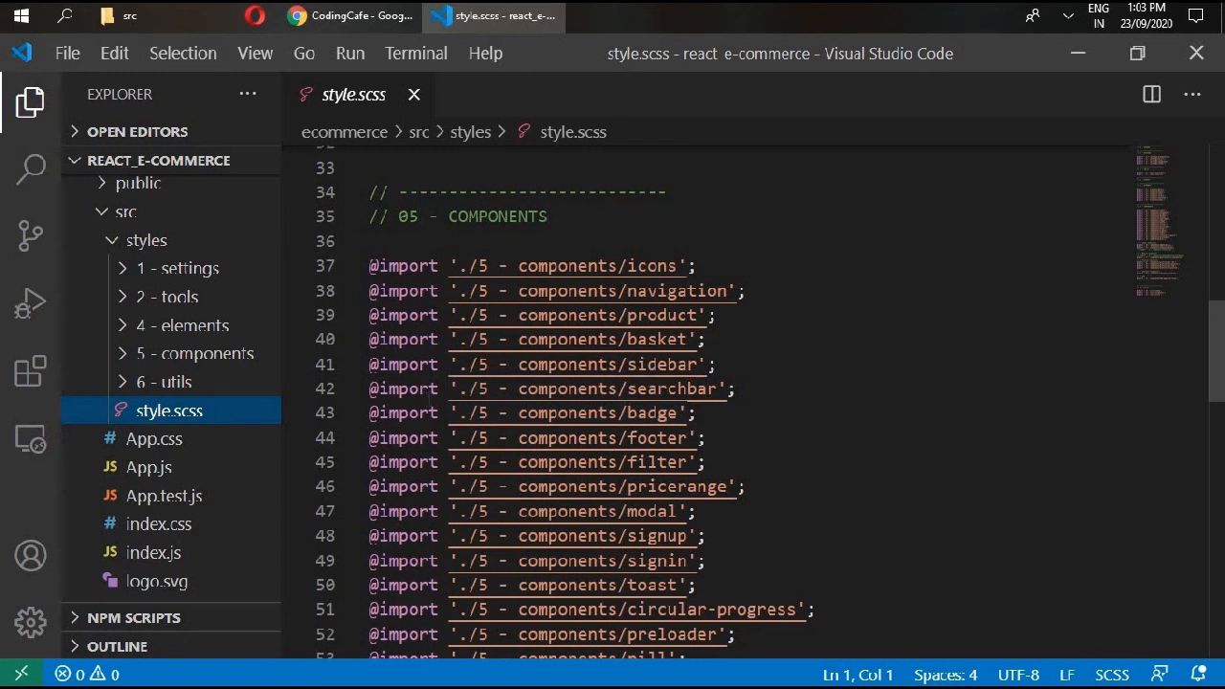
mouse_move(793, 452)
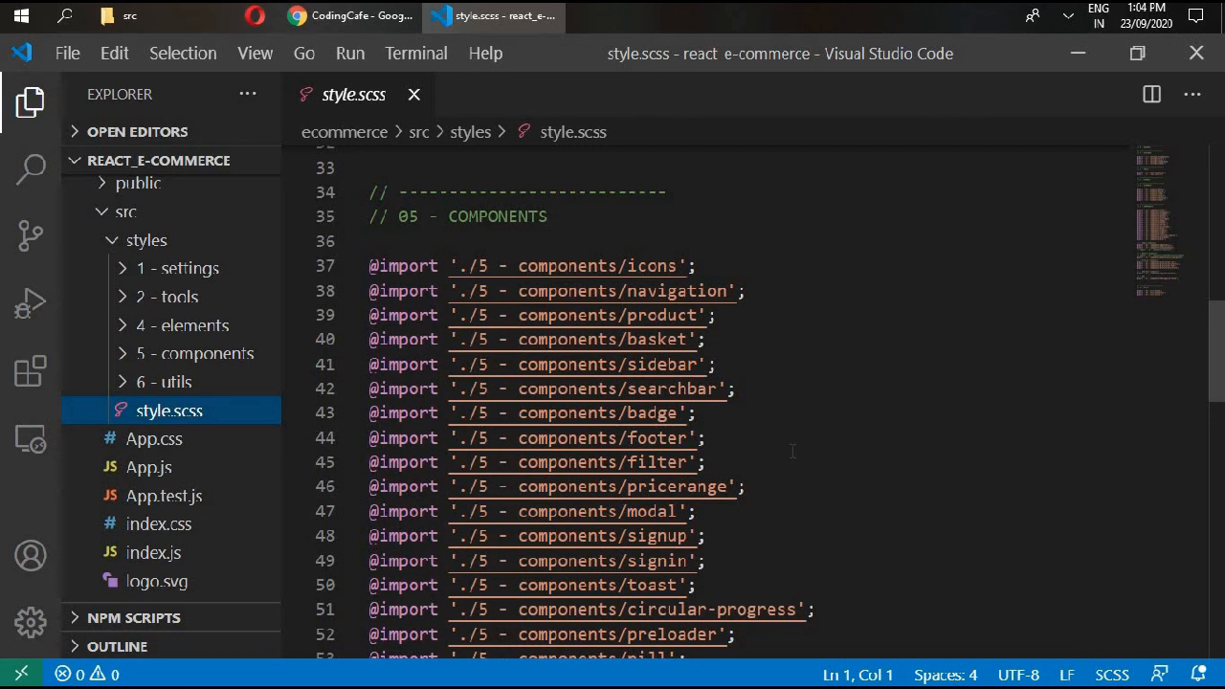
mouse_move(177, 297)
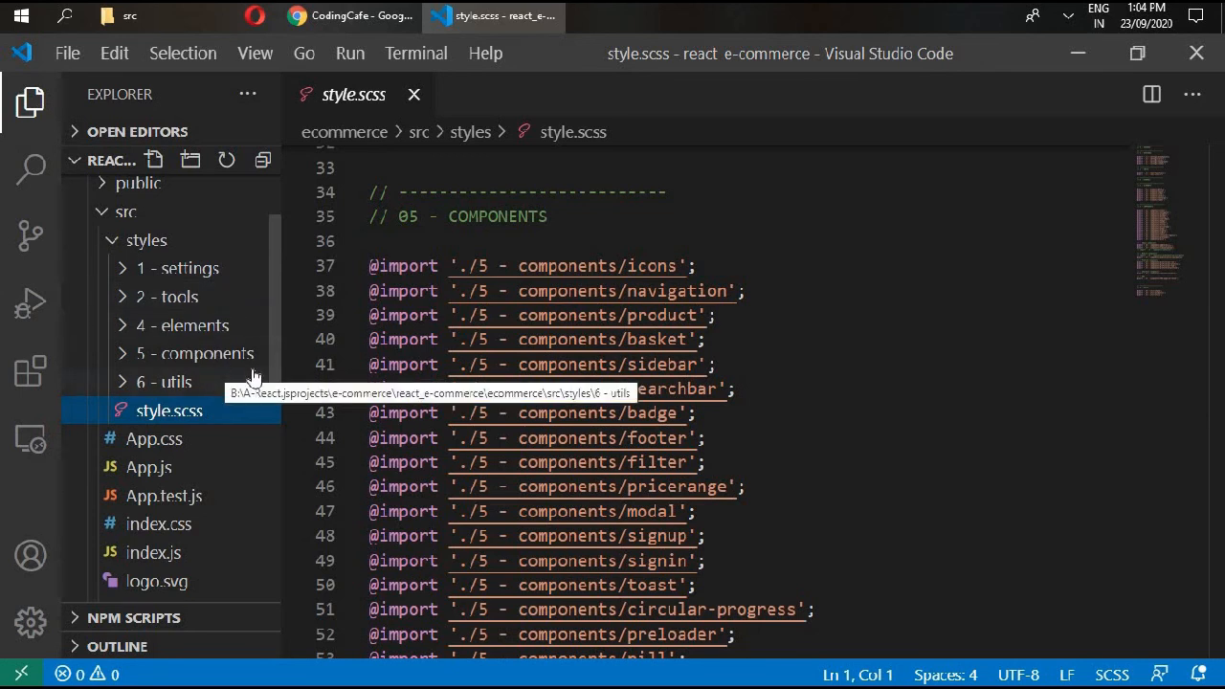
mouse_move(211, 364)
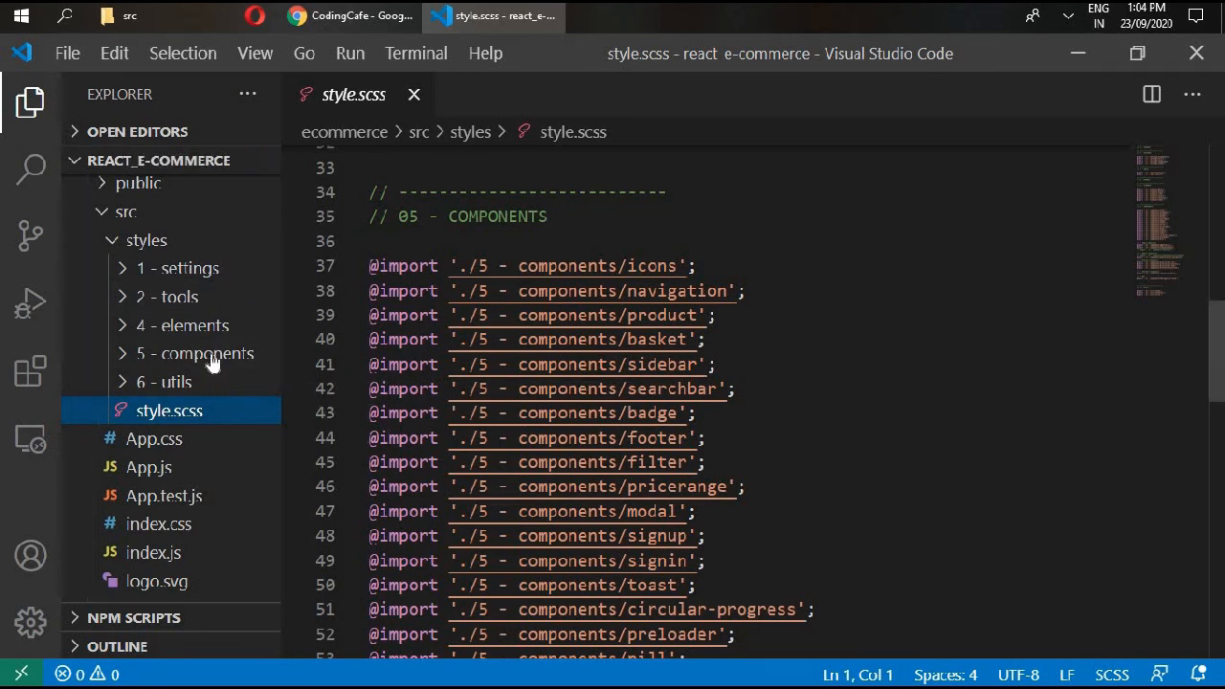
mouse_move(157, 241)
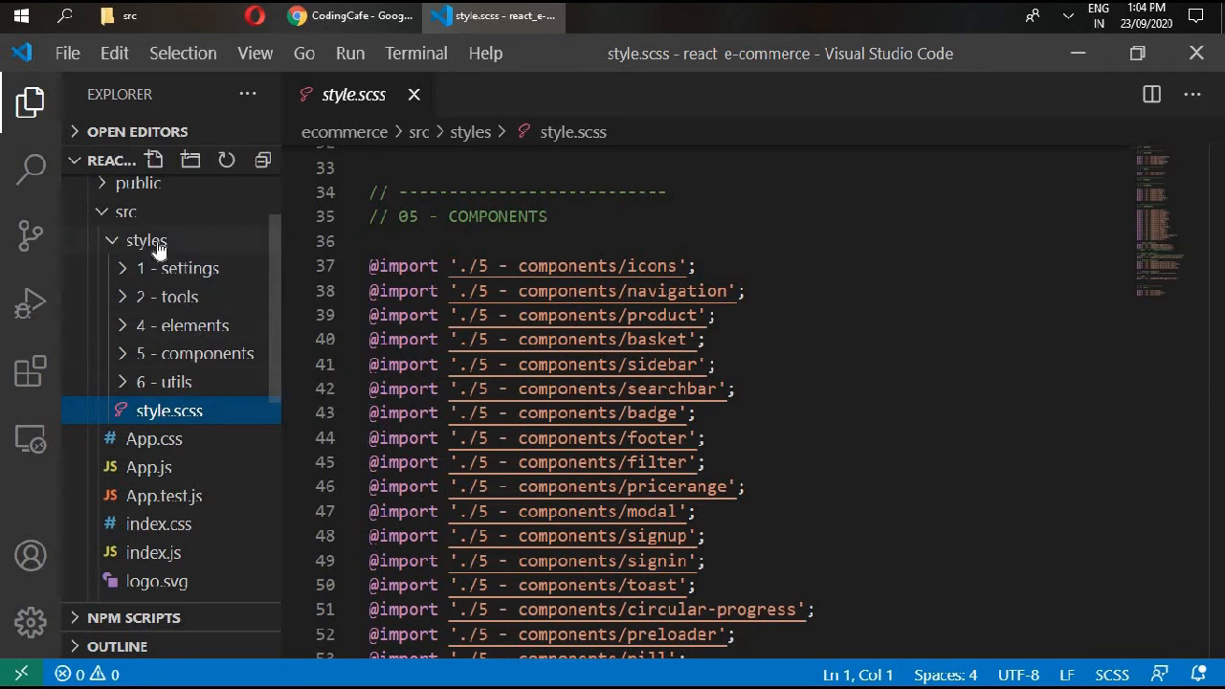
left_click(146, 241)
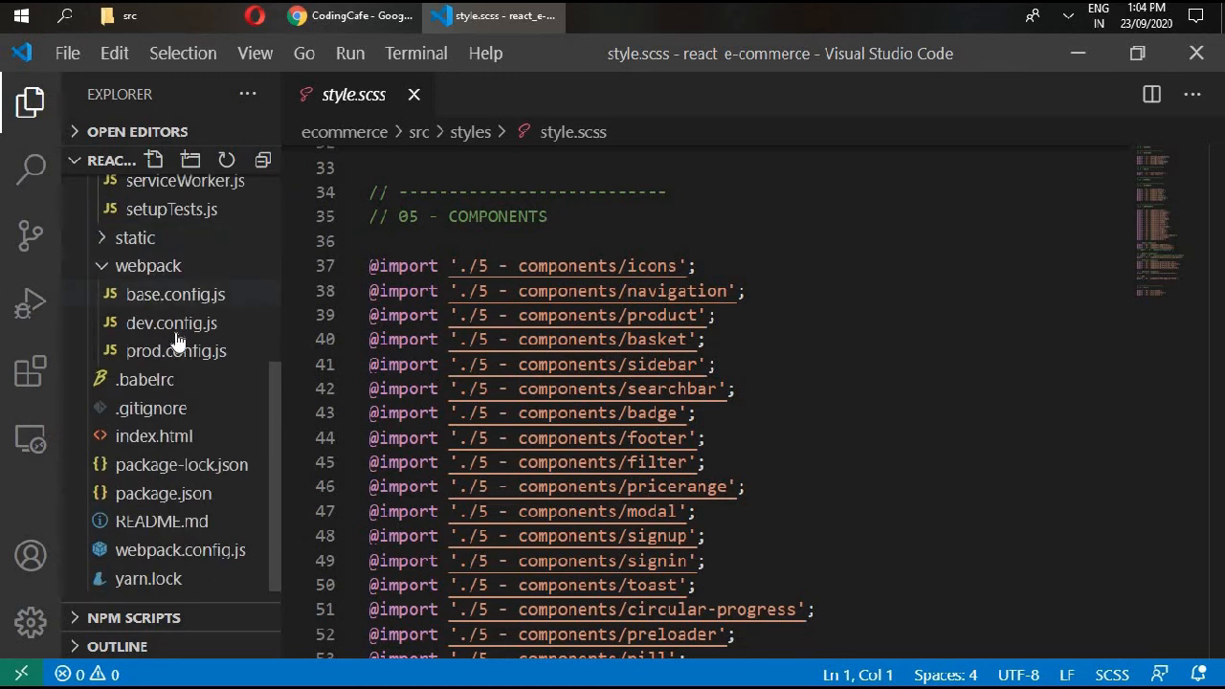
mouse_move(191, 312)
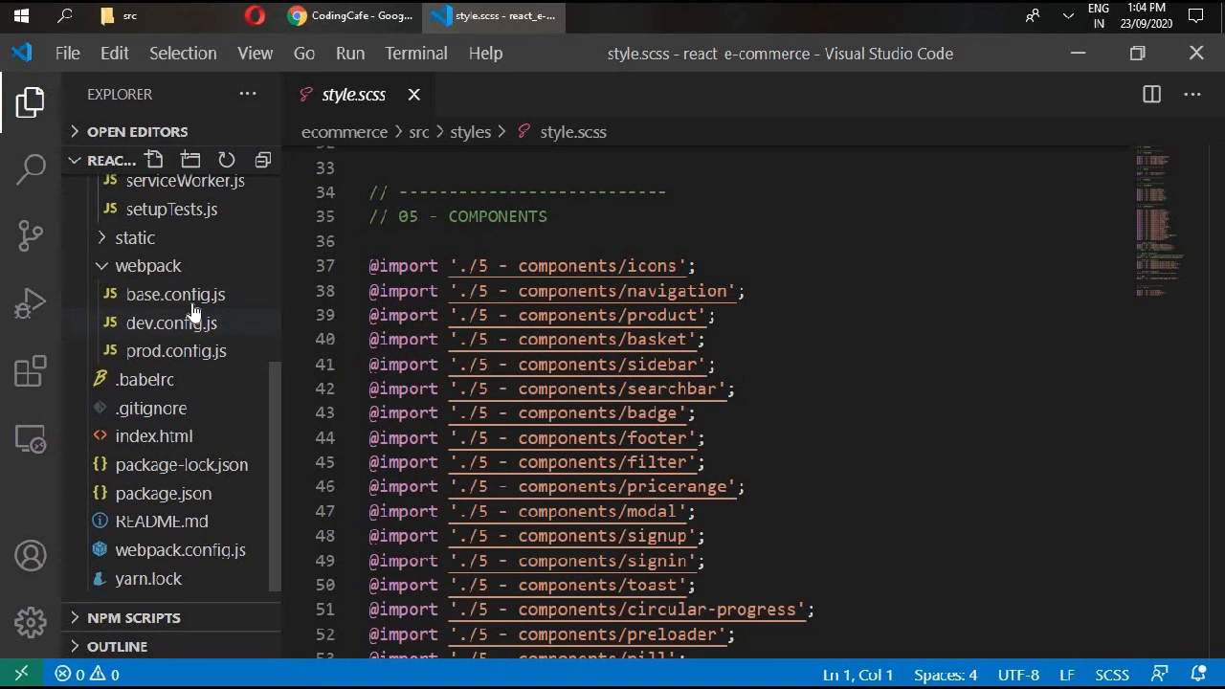
mouse_move(191, 308)
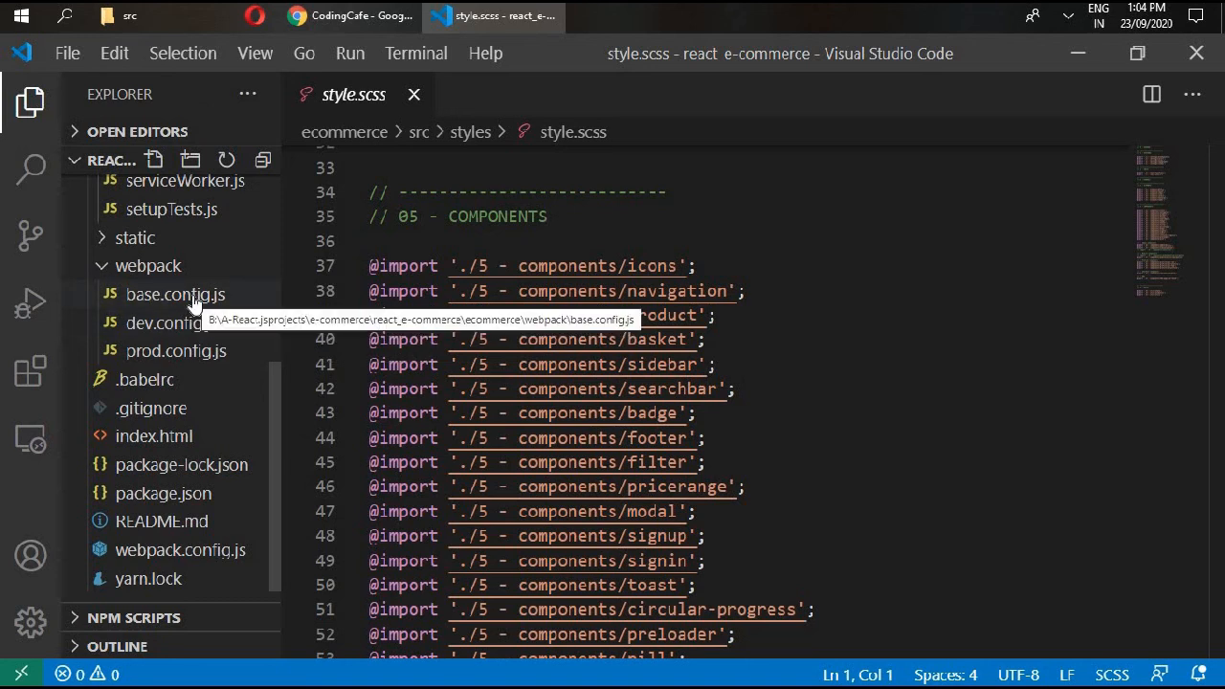